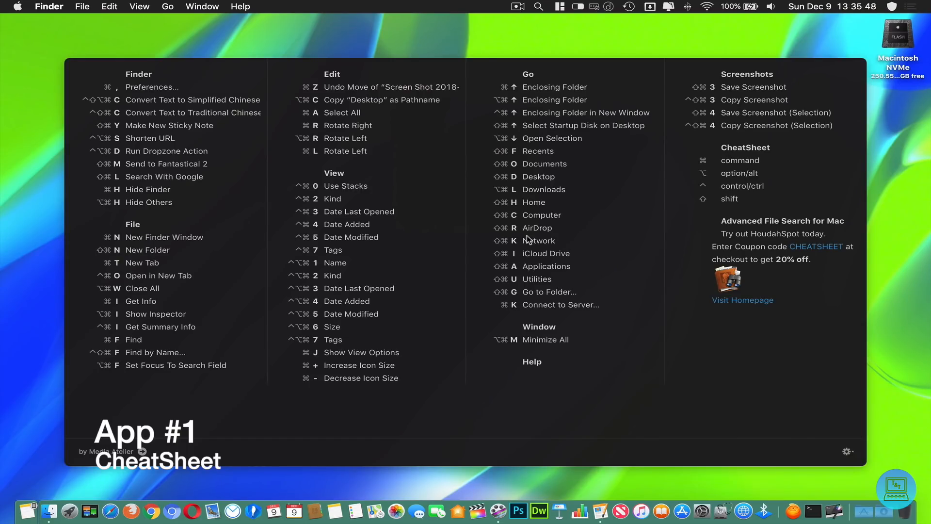
mouse_move(664, 318)
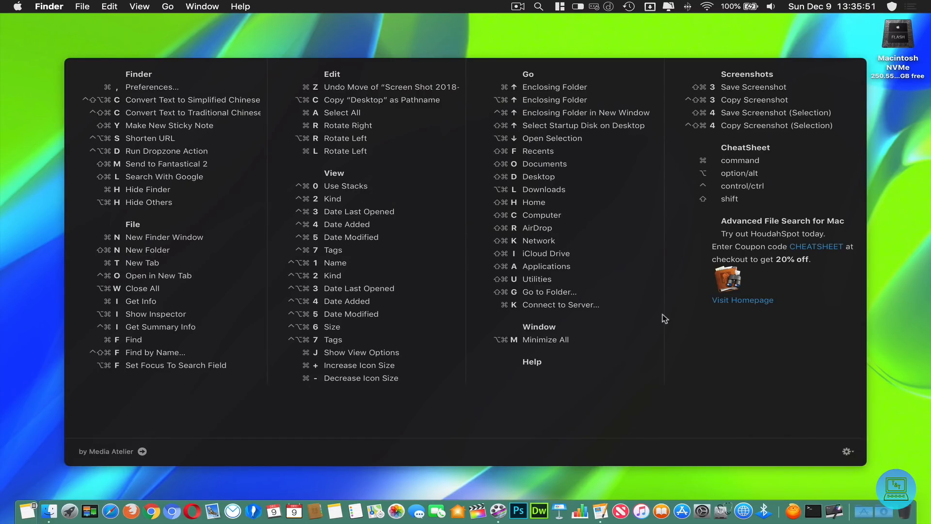
mouse_move(595, 261)
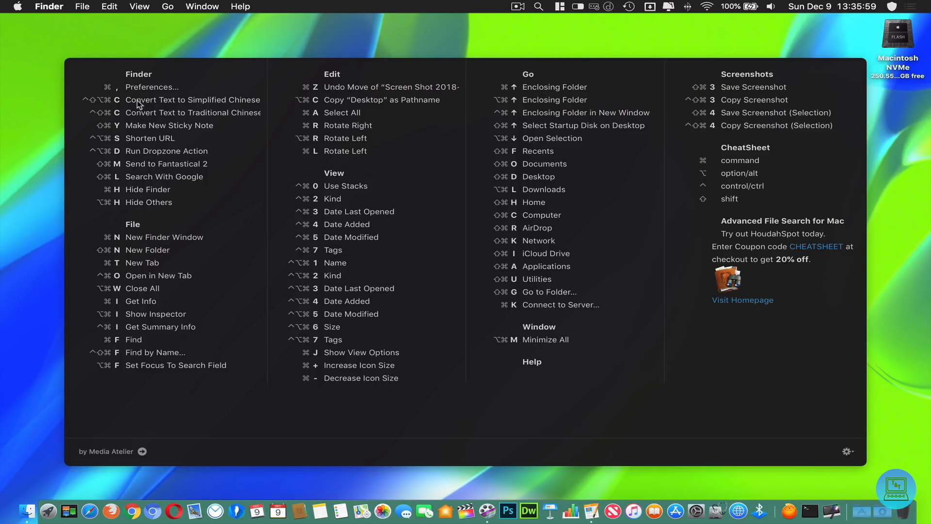
mouse_move(179, 90)
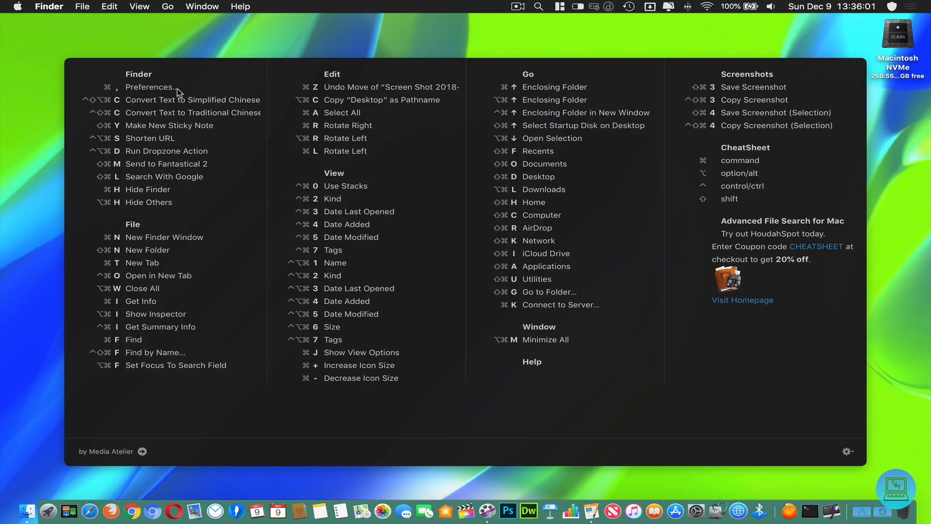
mouse_move(167, 240)
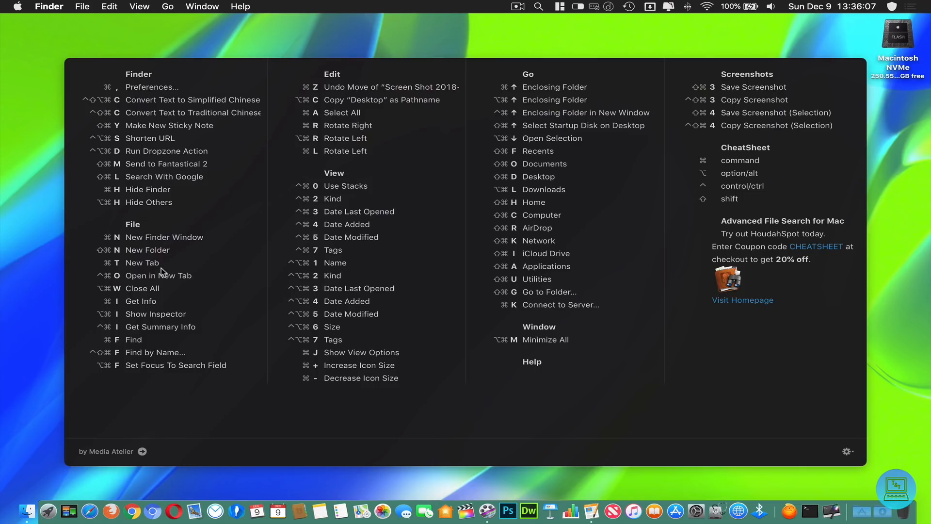
mouse_move(202, 292)
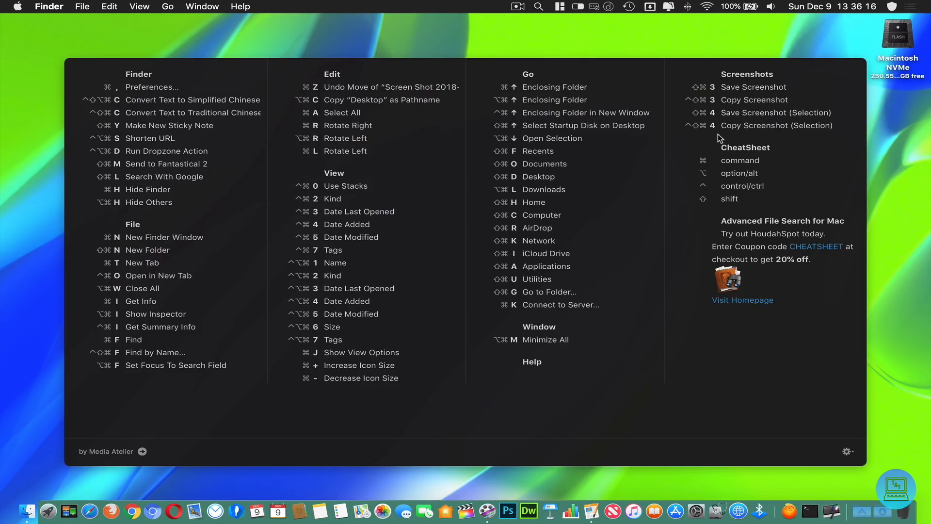
mouse_move(754, 163)
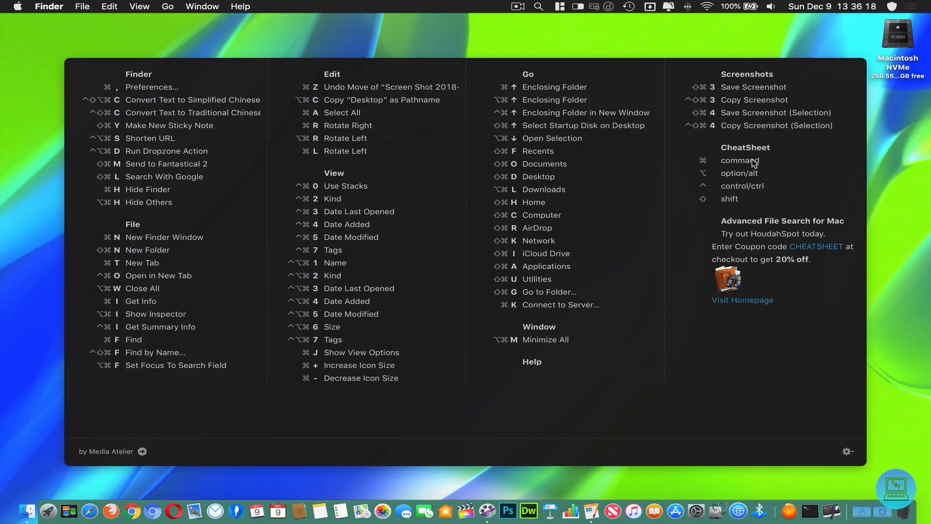
mouse_move(701, 115)
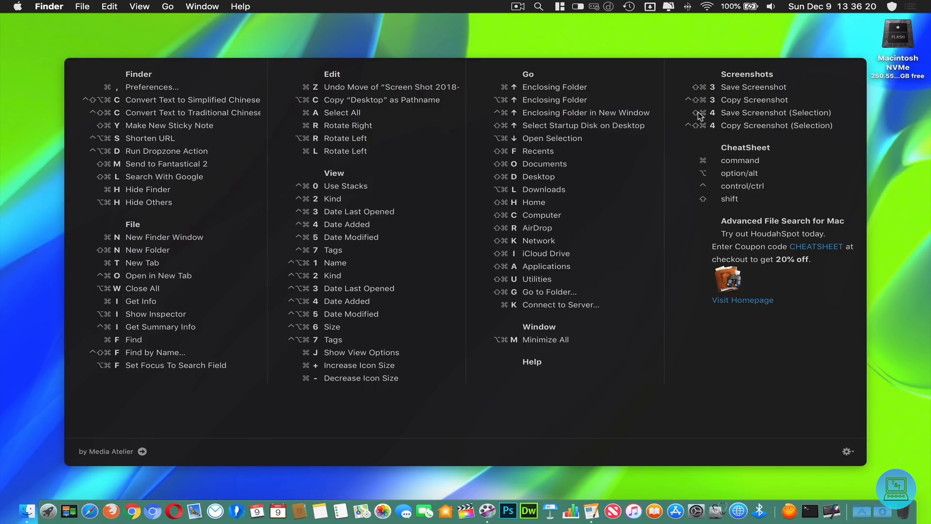
mouse_move(702, 164)
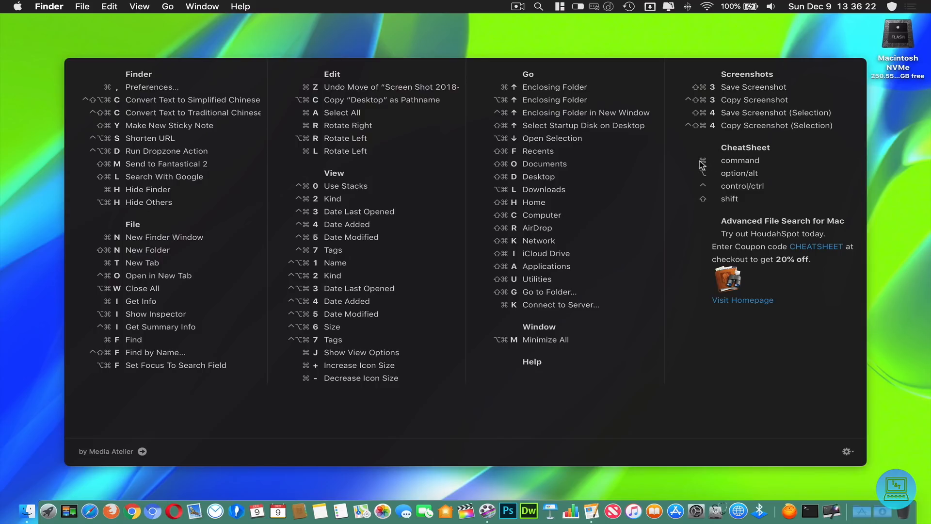
mouse_move(711, 167)
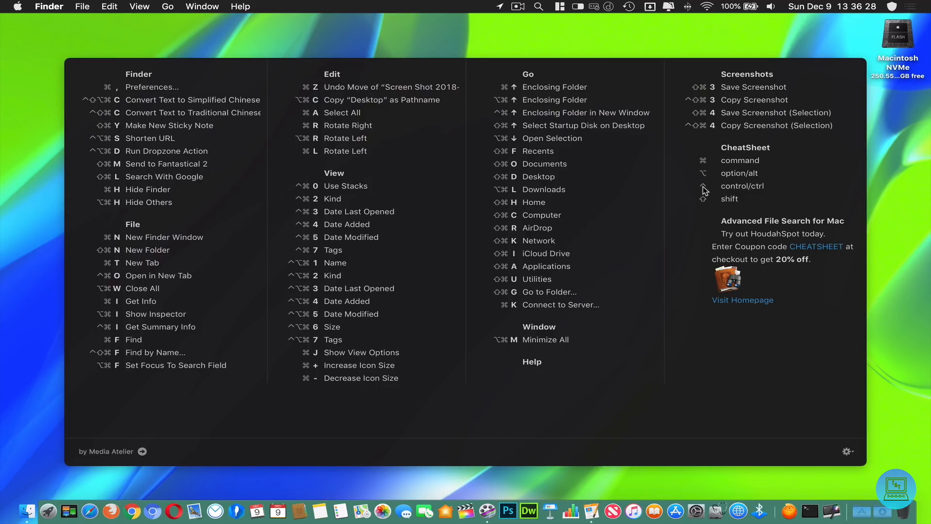
Dismiss the shortcut overlays and close the open Pages document.
click(641, 212)
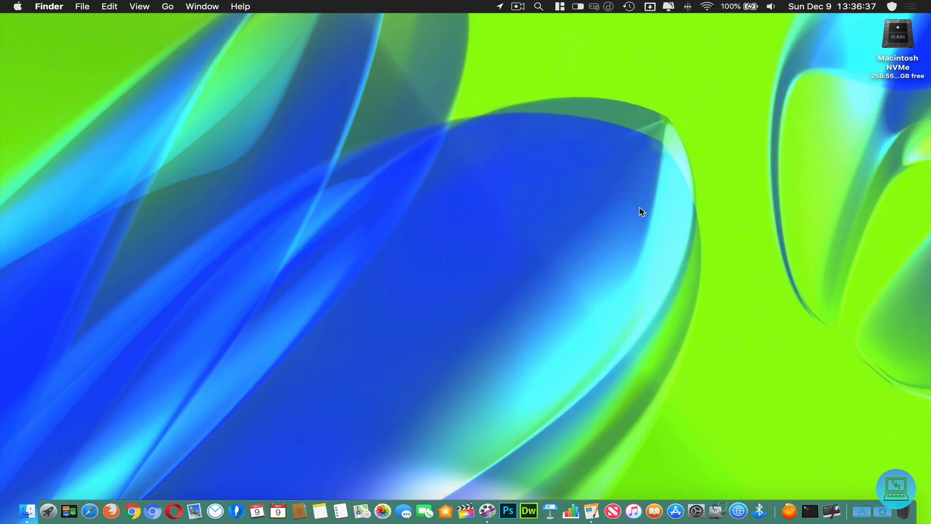
mouse_move(624, 234)
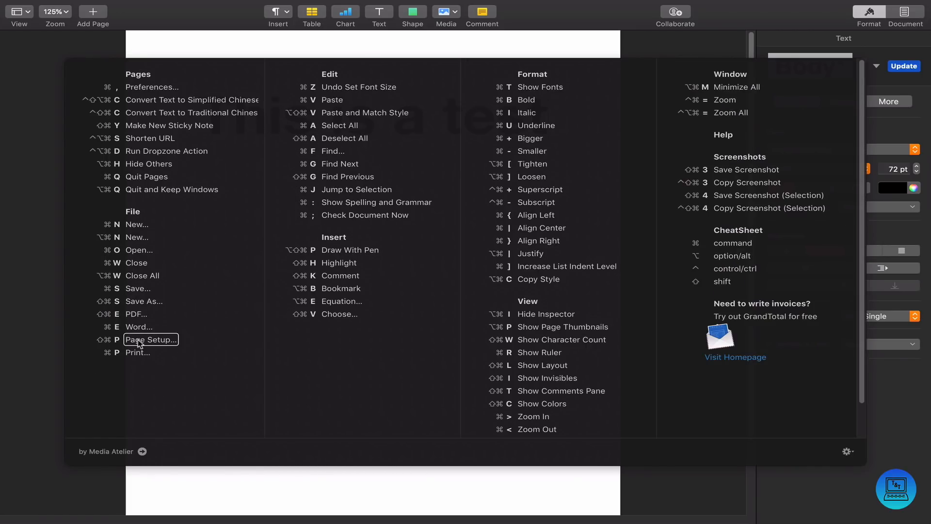
mouse_move(137, 263)
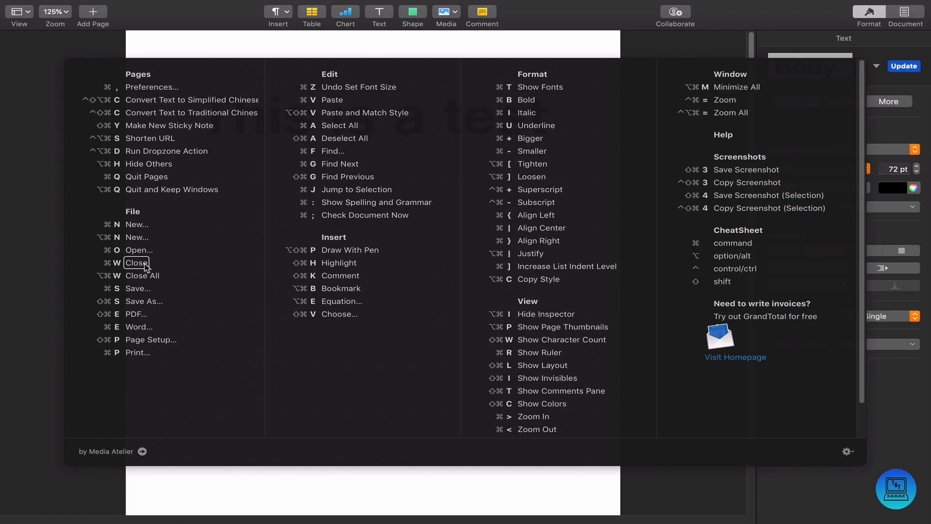
click(136, 262)
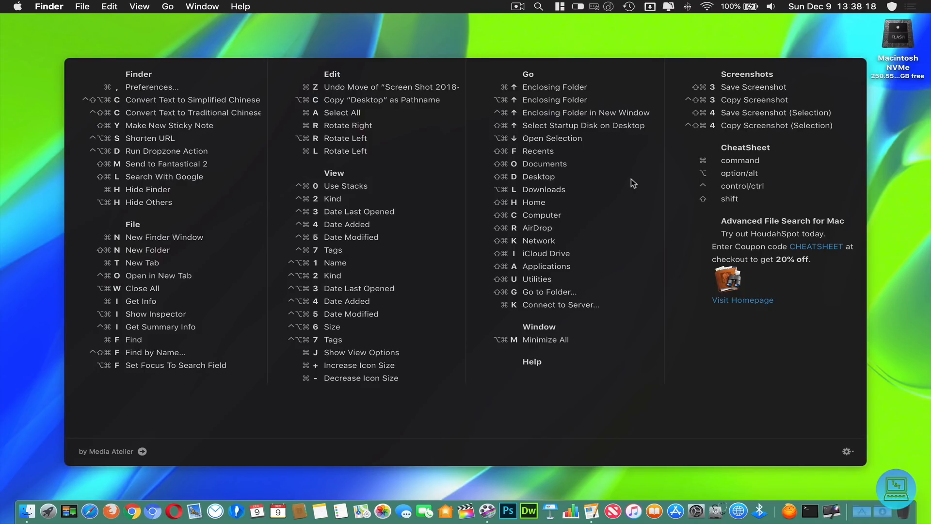
click(735, 190)
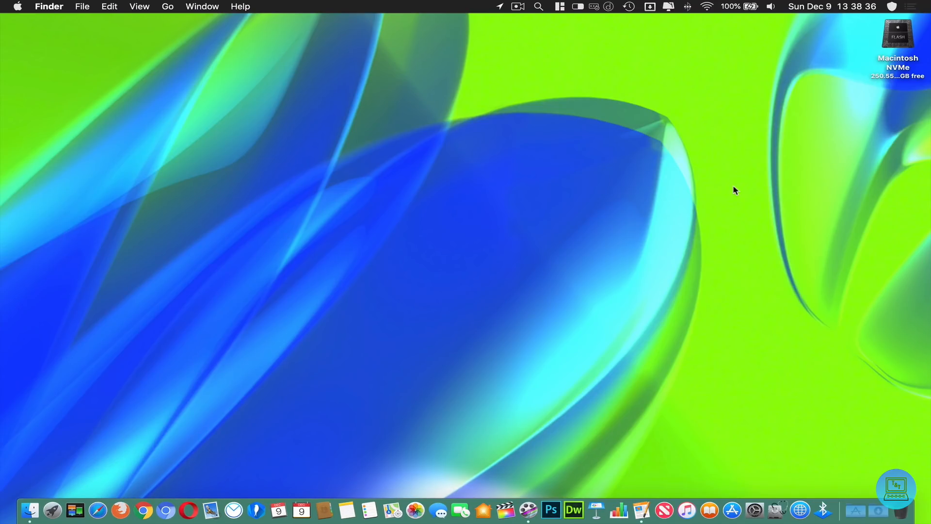
Launch DaisyDisk via Spotlight and scan the Macintosh NVMe startup disk.
text(daisyDisk.app)
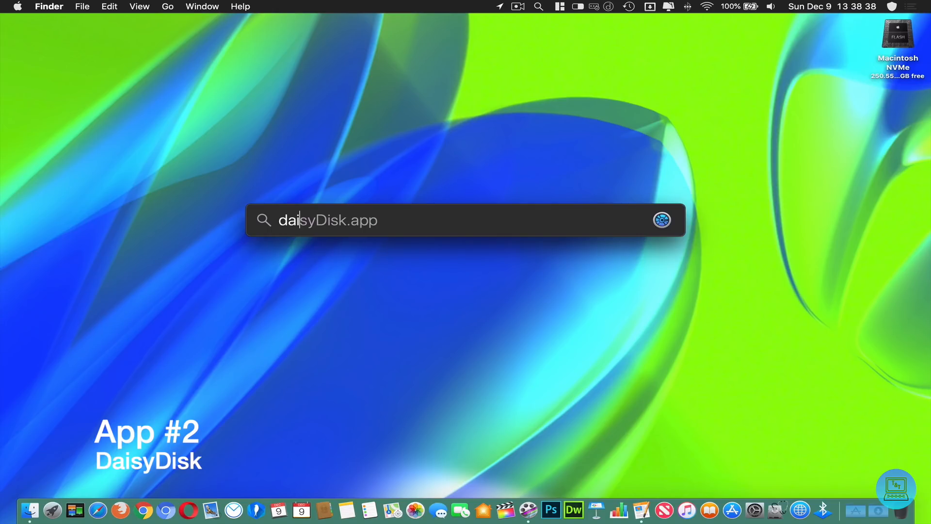
key(Return)
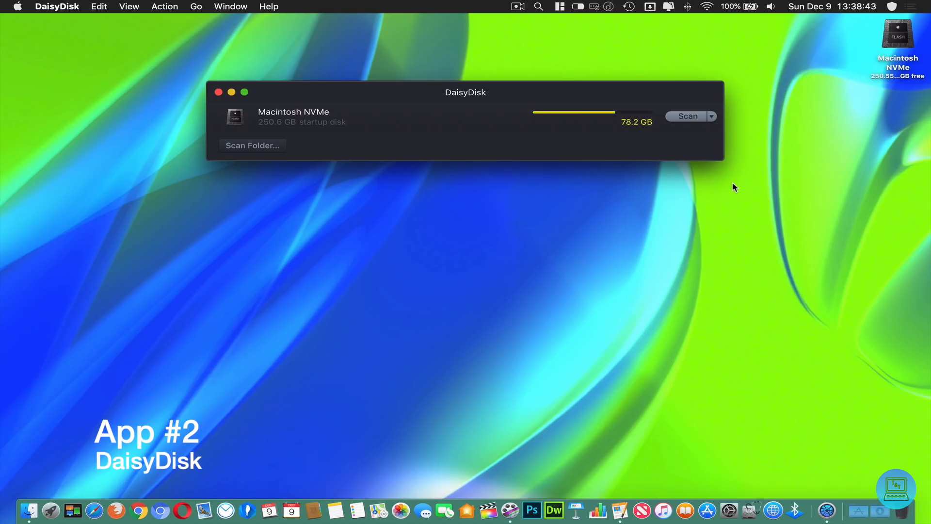
mouse_move(683, 129)
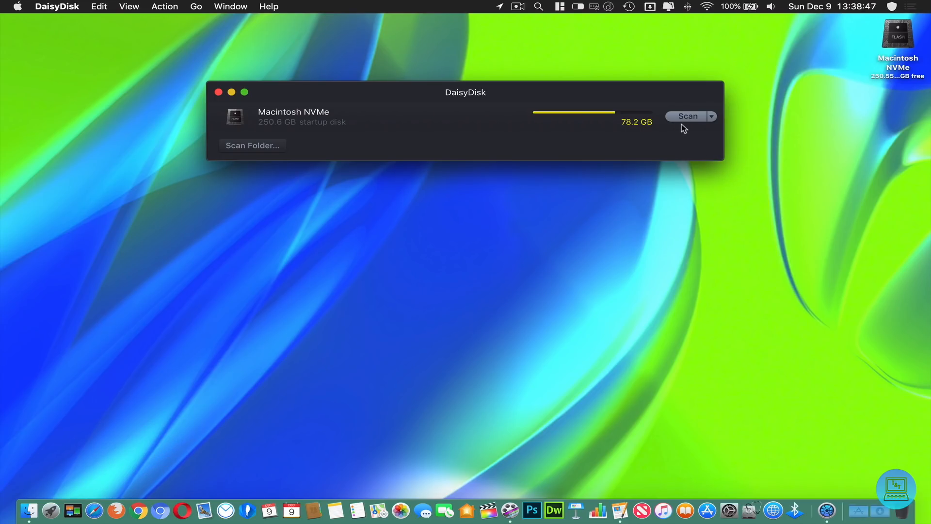
click(687, 115)
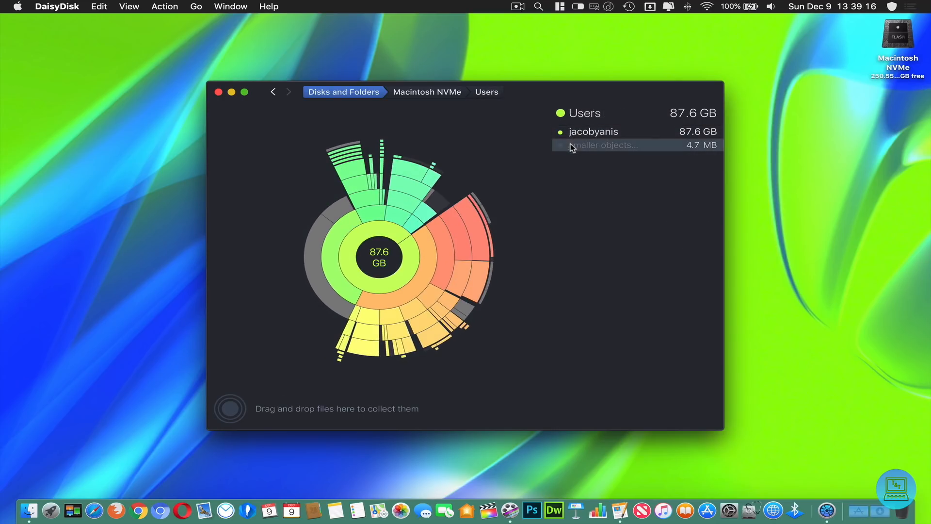
Drill into the 36.9 GB Documents folder, step back to home, then into Documents again.
click(593, 131)
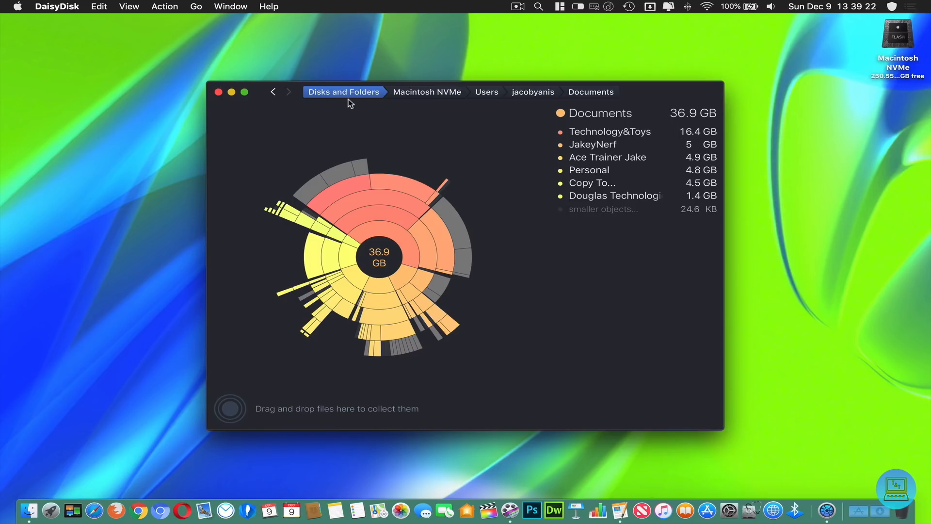
click(273, 92)
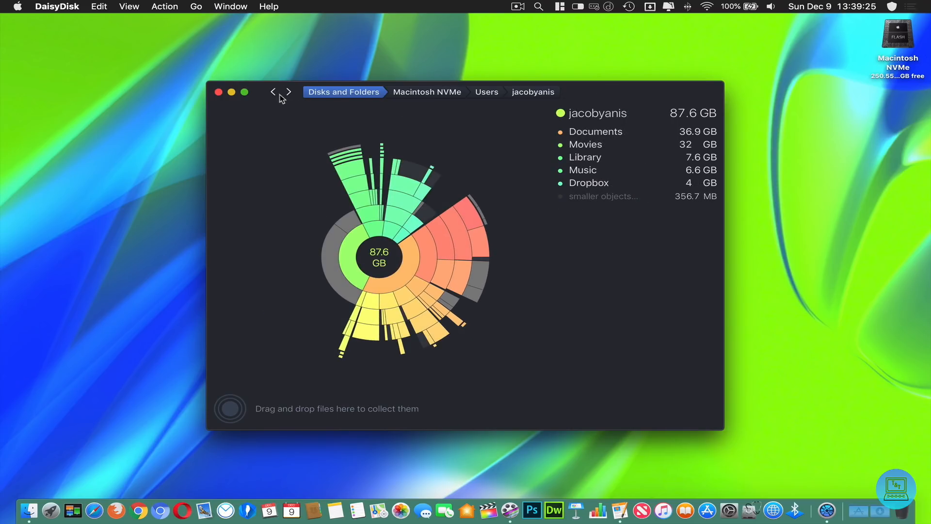
click(595, 131)
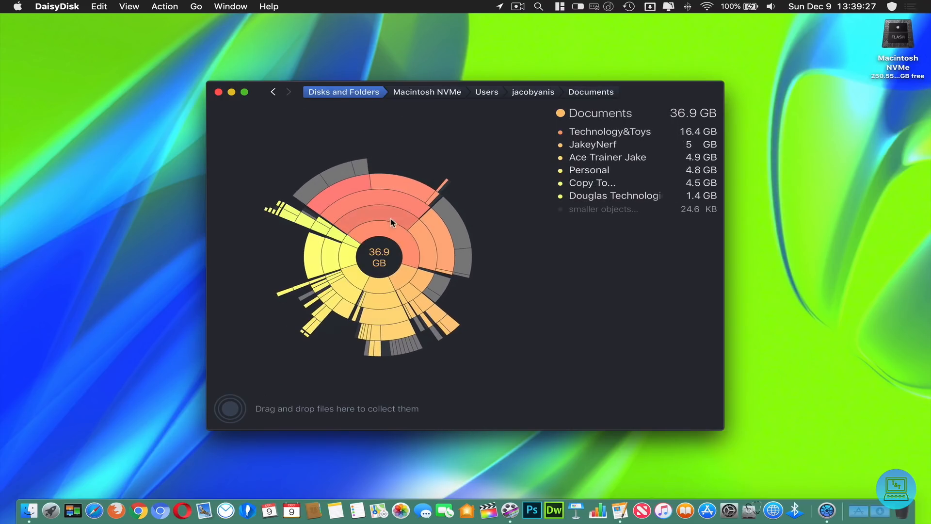
mouse_move(366, 172)
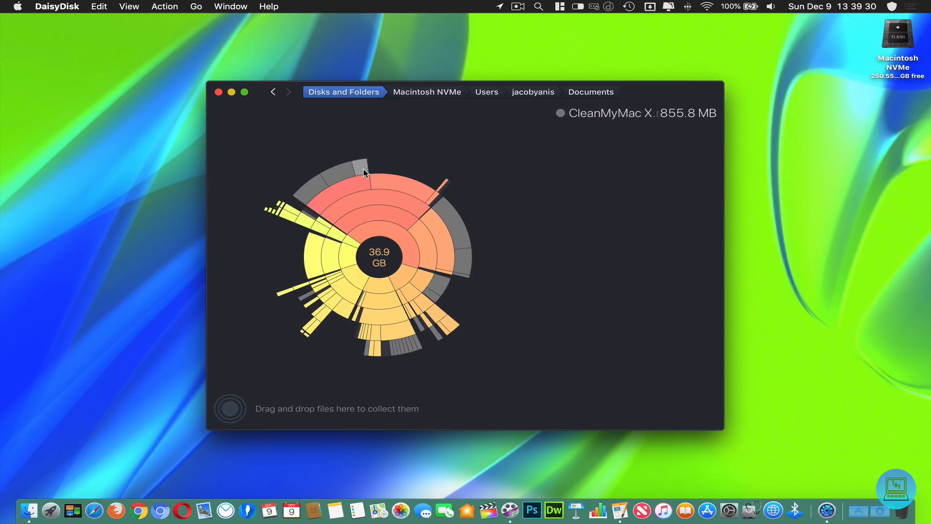
mouse_move(338, 177)
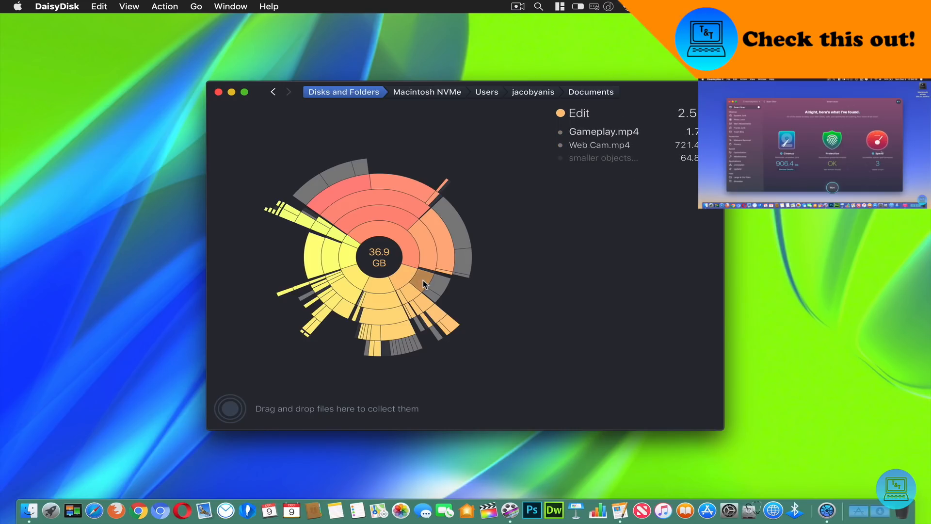
Inspect Technology&Toys, collect the Others item, return to home and release the collected files.
click(425, 284)
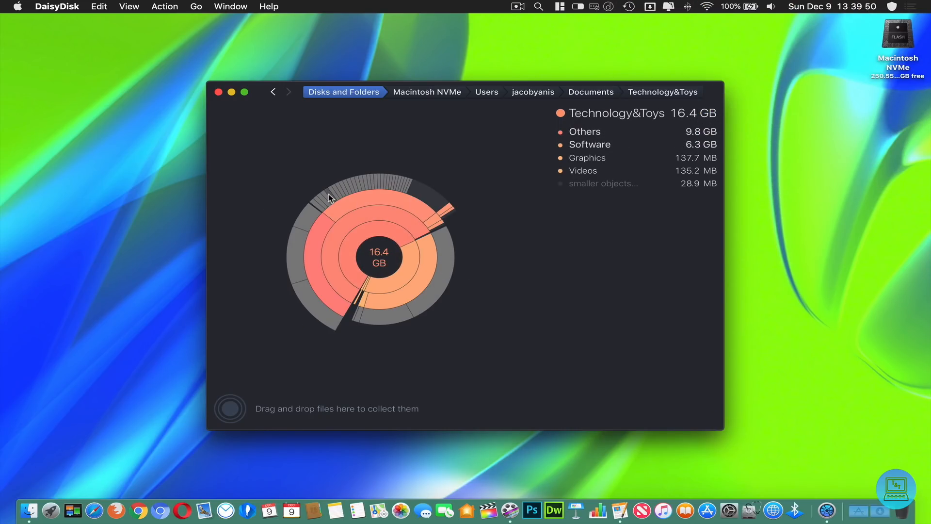
mouse_move(348, 193)
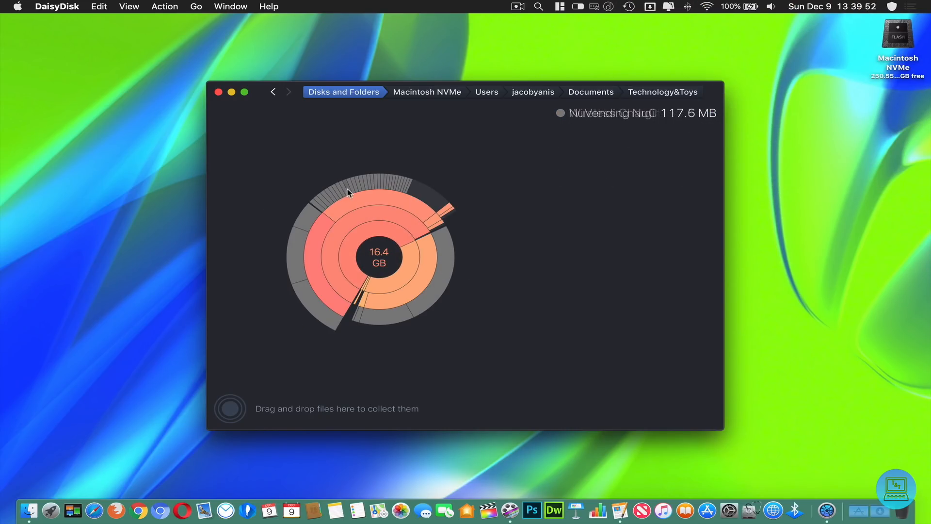
mouse_move(381, 191)
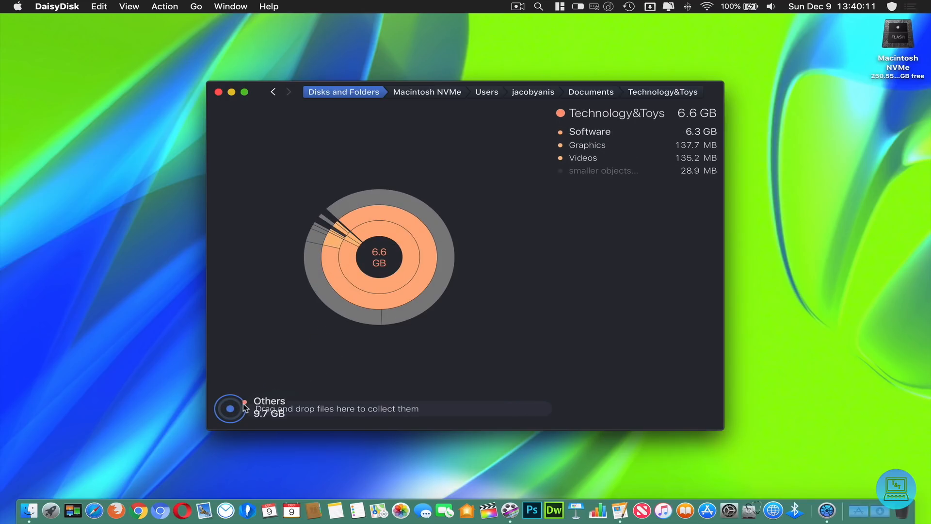
click(230, 408)
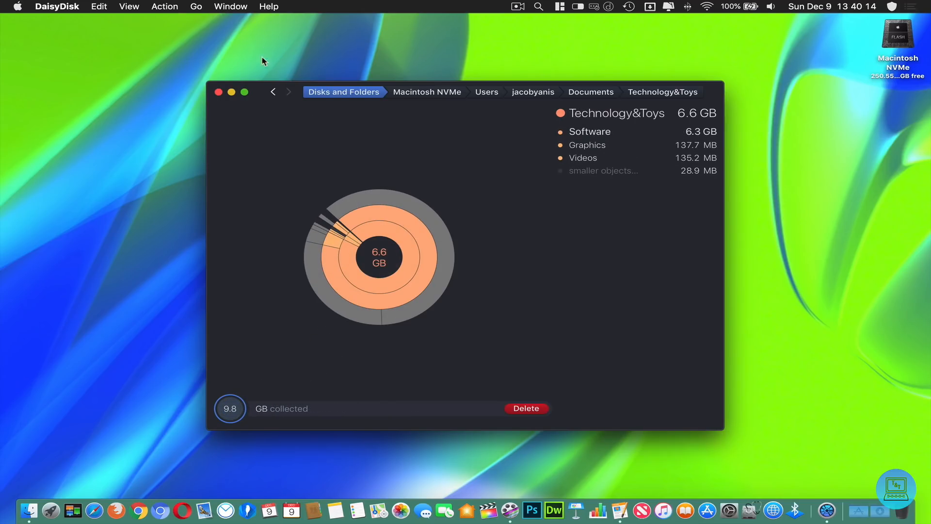
click(230, 408)
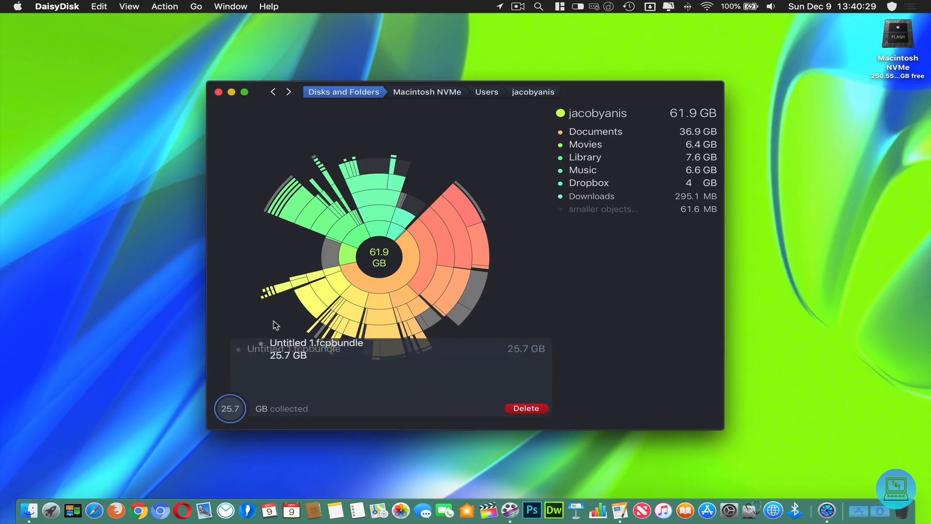
click(524, 409)
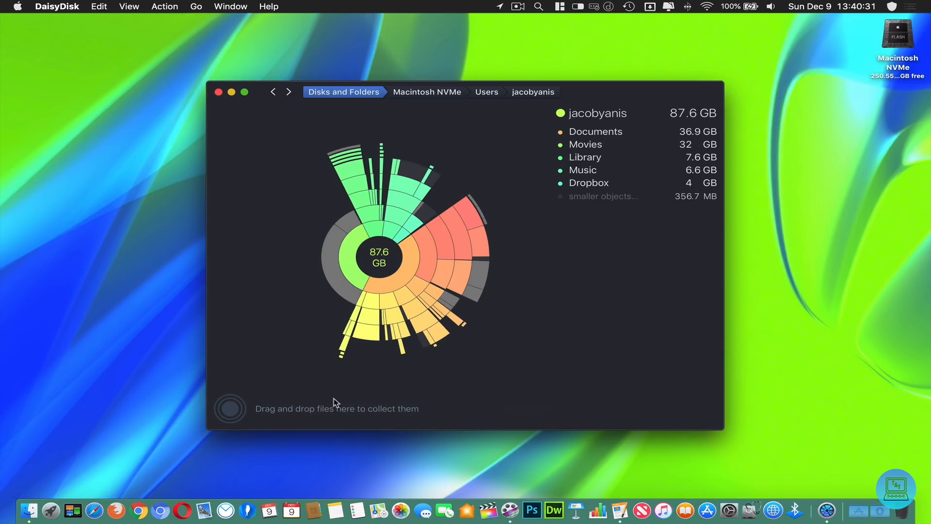
mouse_move(340, 274)
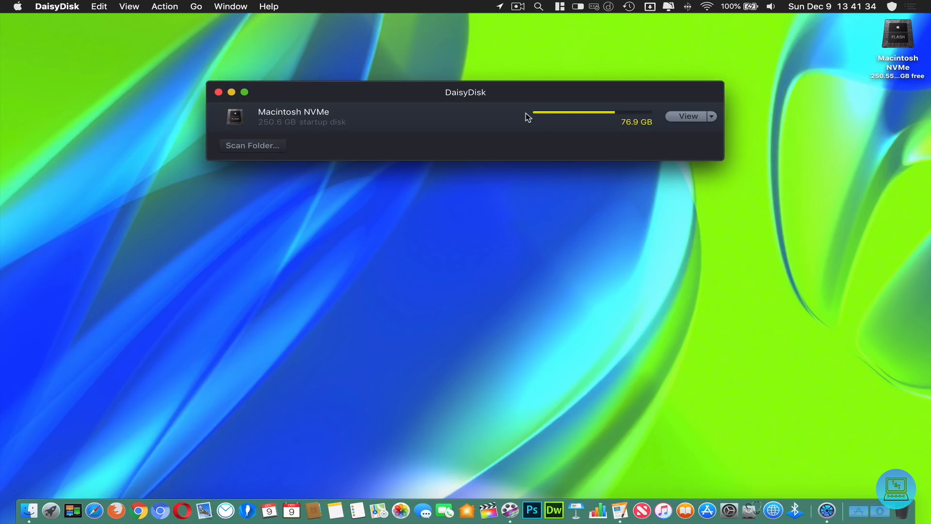
mouse_move(526, 93)
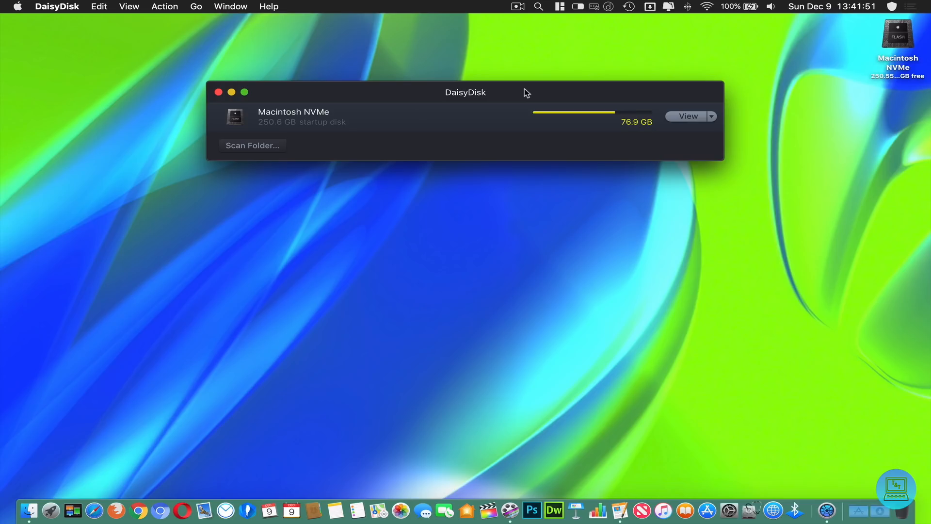
Close DaisyDisk and unlock AppLocker from the menu bar with its password.
click(218, 92)
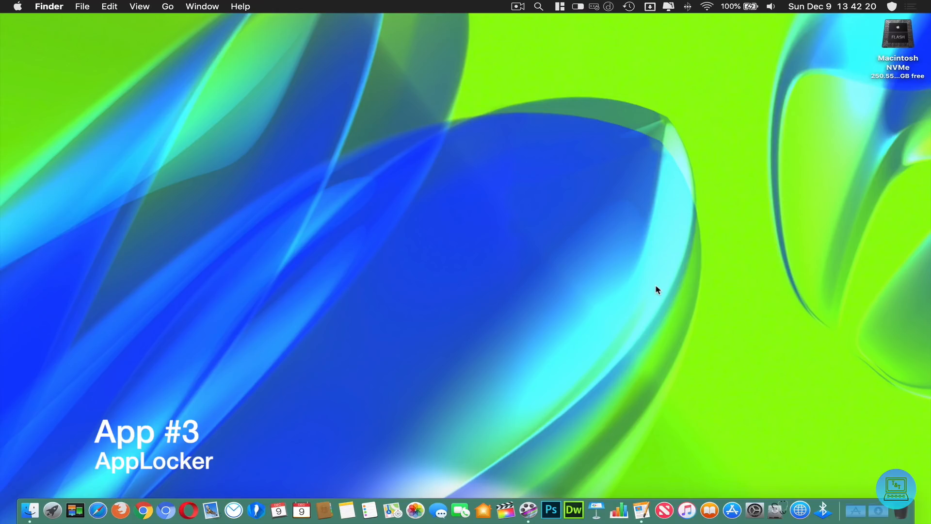
mouse_move(594, 10)
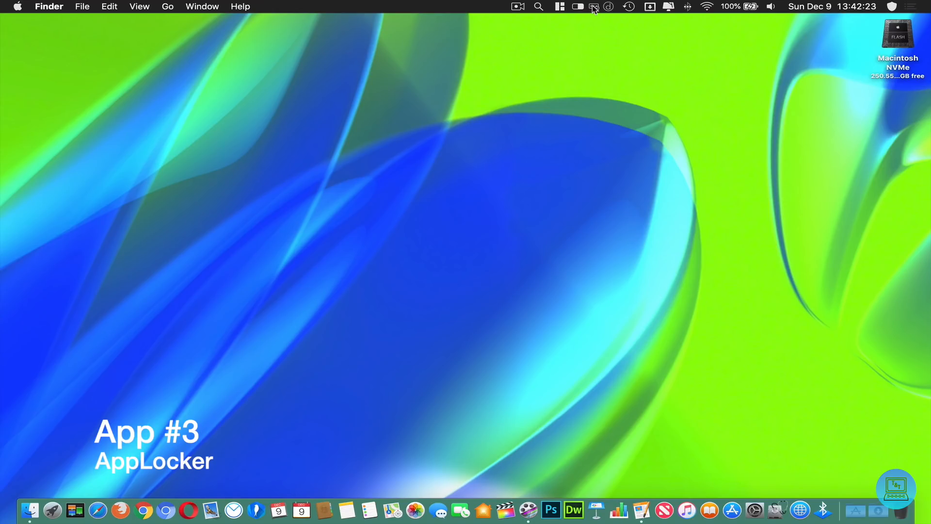
click(594, 7)
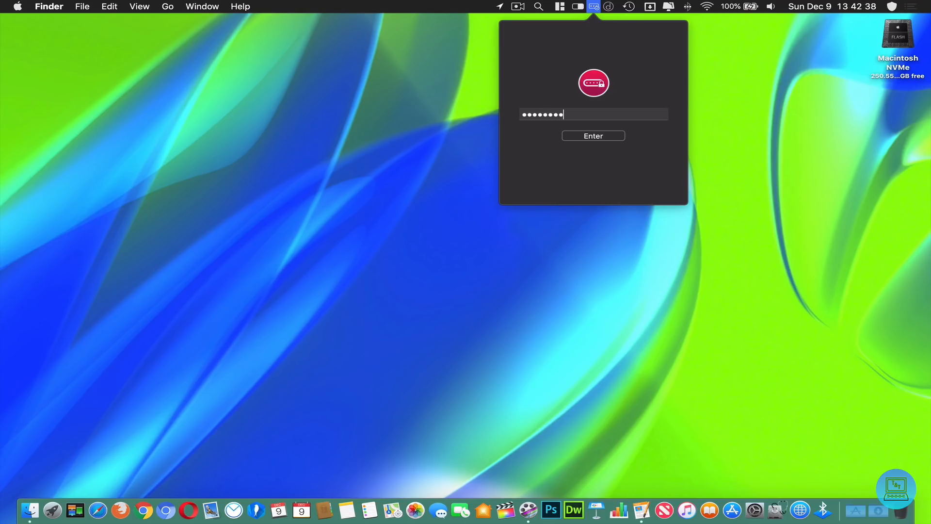
text(•)
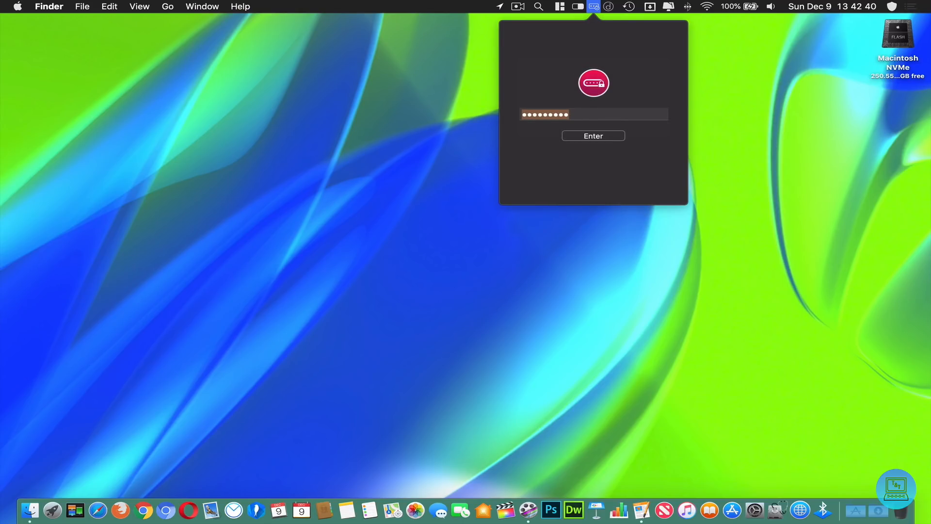
key(backspace)
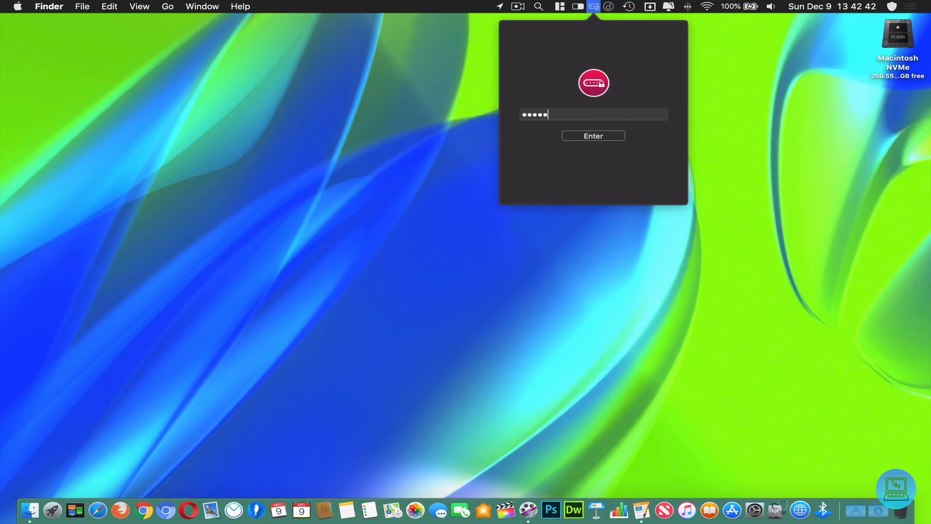
click(592, 136)
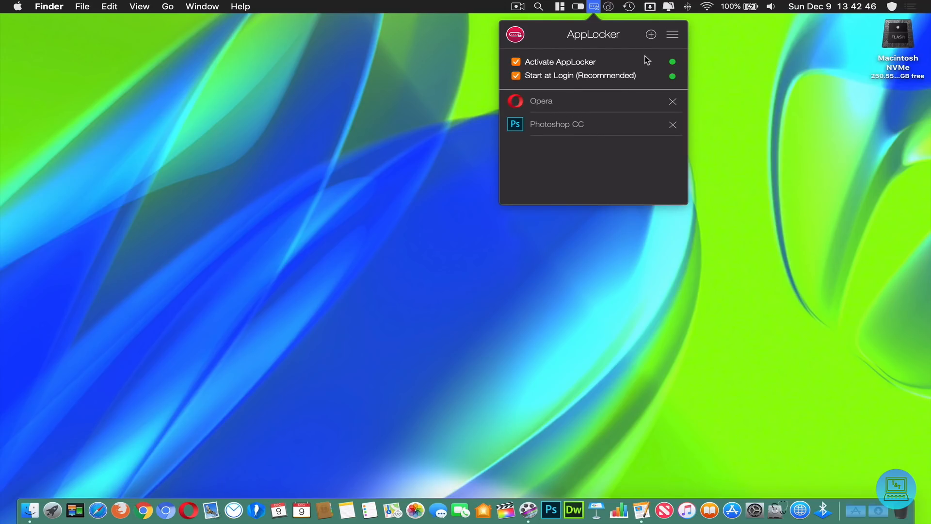
mouse_move(495, 229)
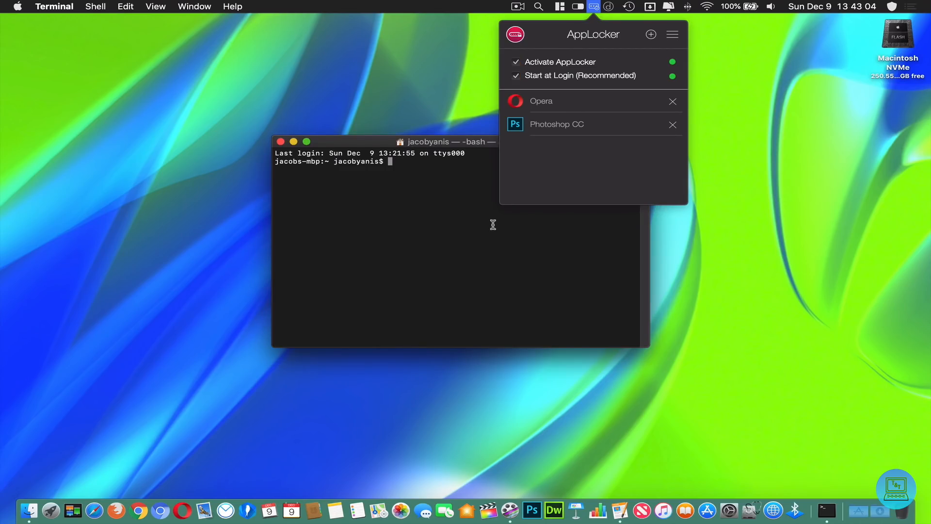
mouse_move(582, 161)
text(ter)
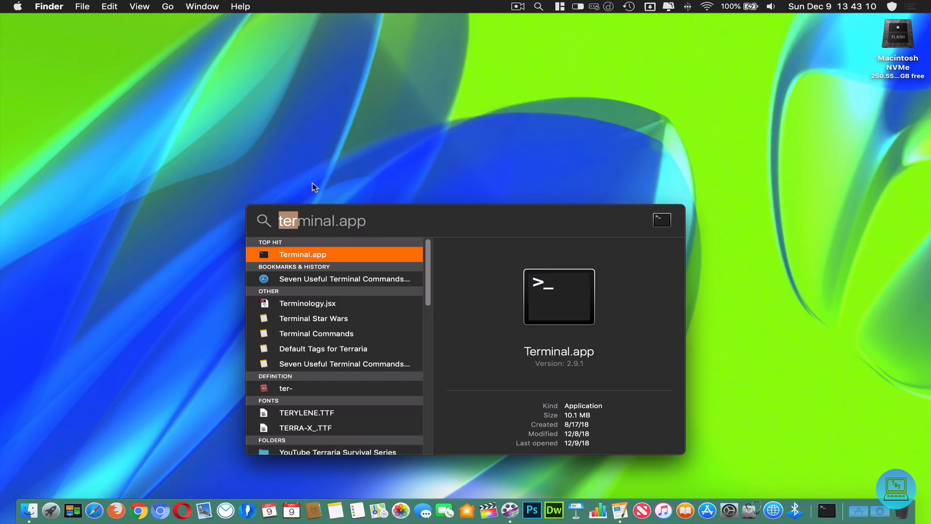
Launch Activity Monitor via Spotlight.
text(activity Monitor.app)
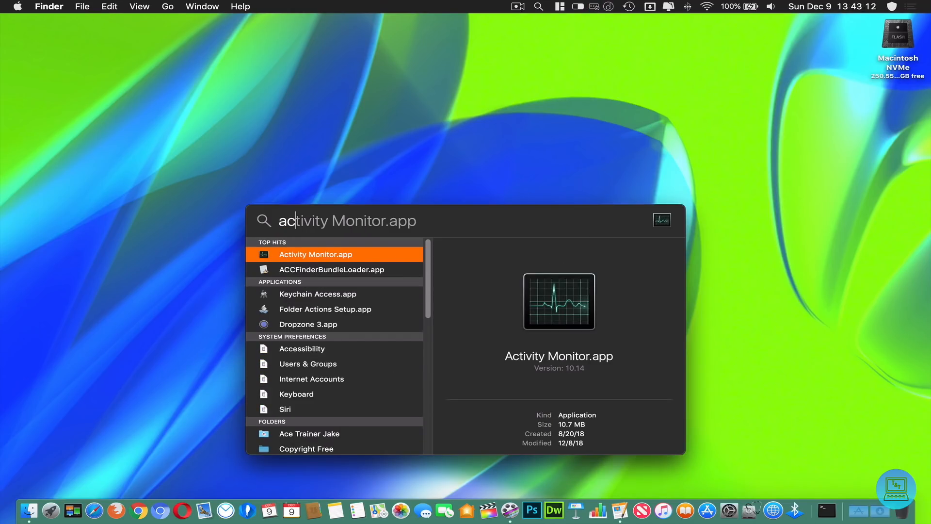
key(Return)
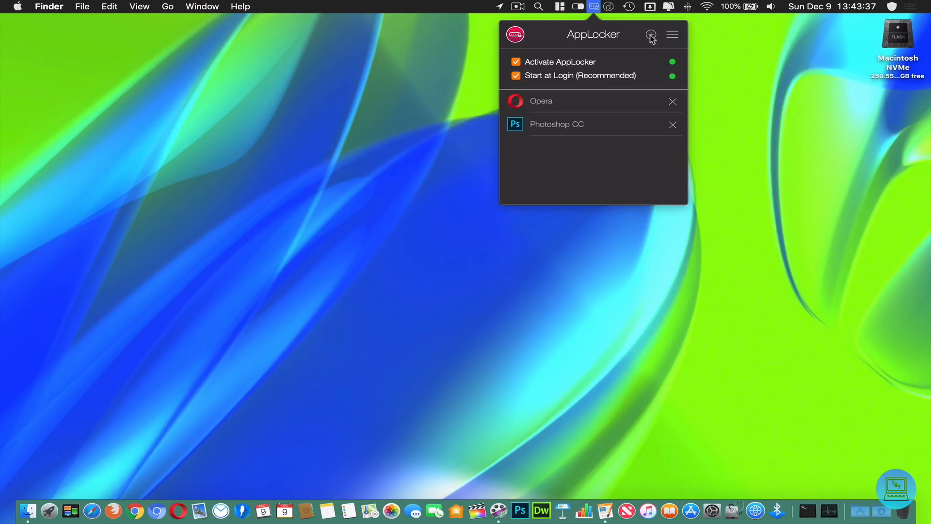
Add Airmail 3 to the locked apps and launch it to confirm the lock screen appears.
click(650, 35)
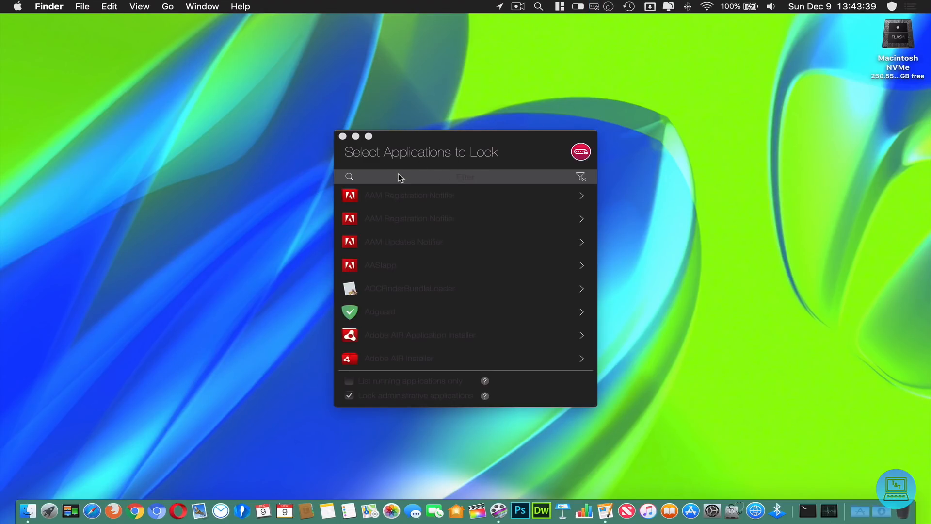
mouse_move(572, 176)
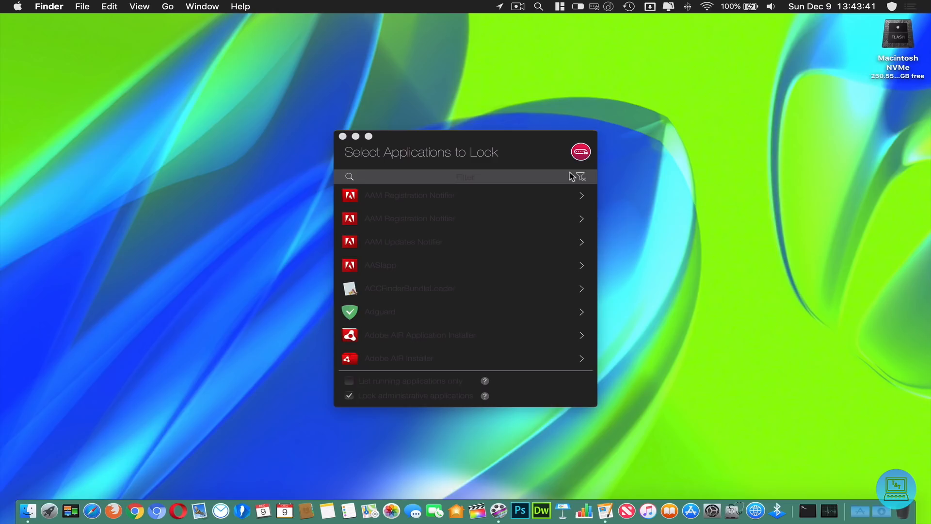
scroll(down, 3)
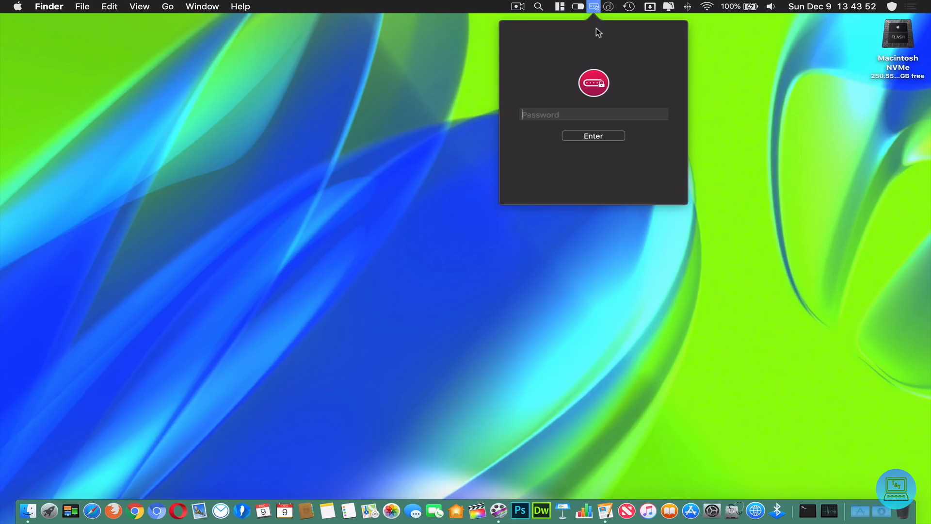
click(593, 136)
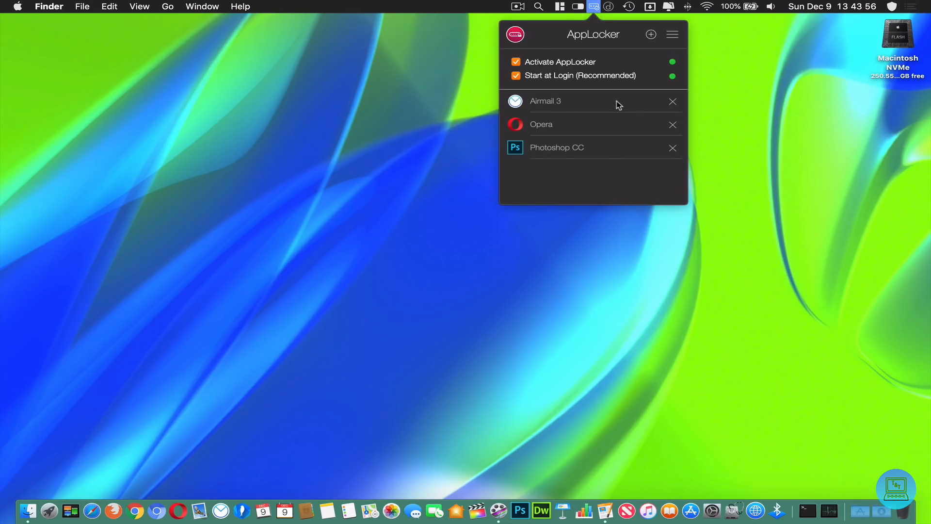
click(546, 100)
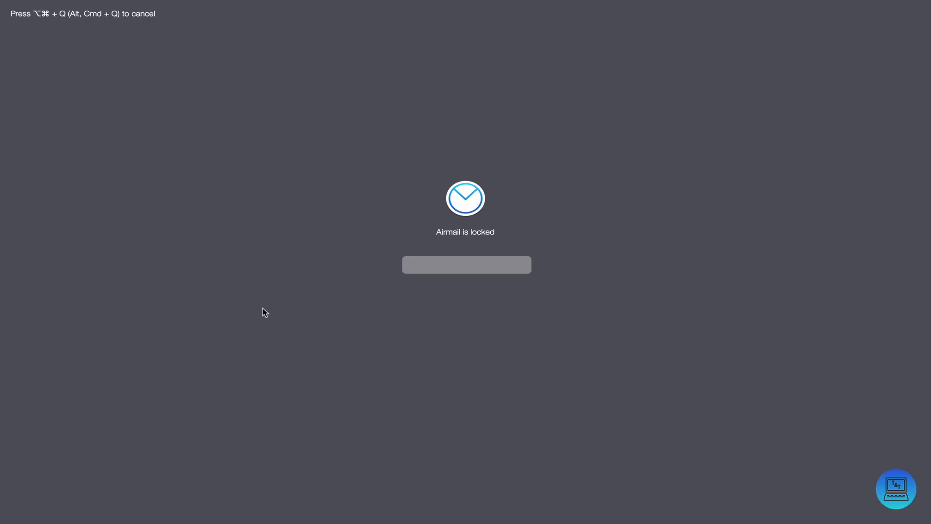
mouse_move(466, 237)
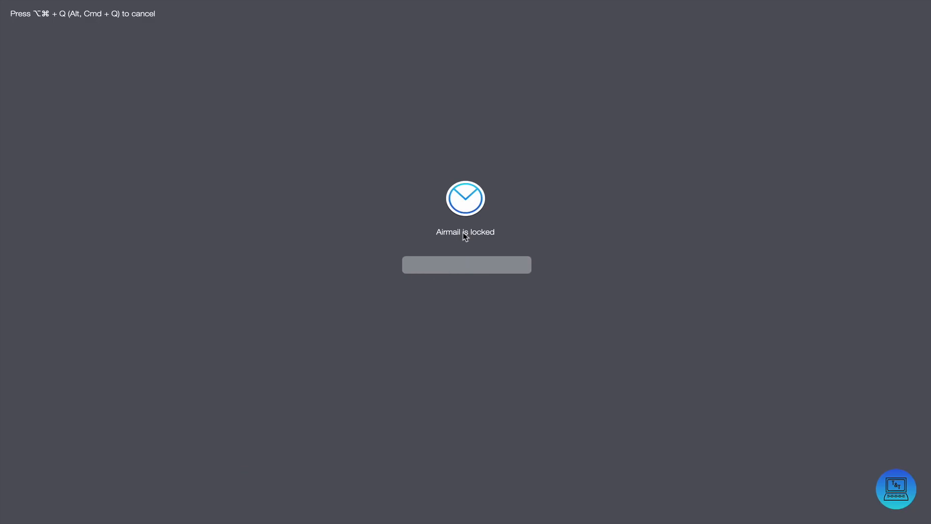
click(466, 264)
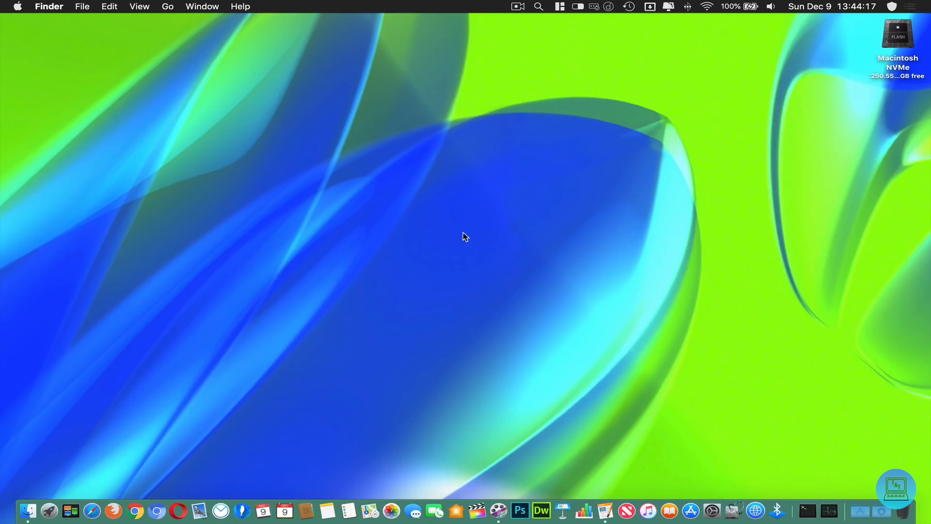
mouse_move(249, 482)
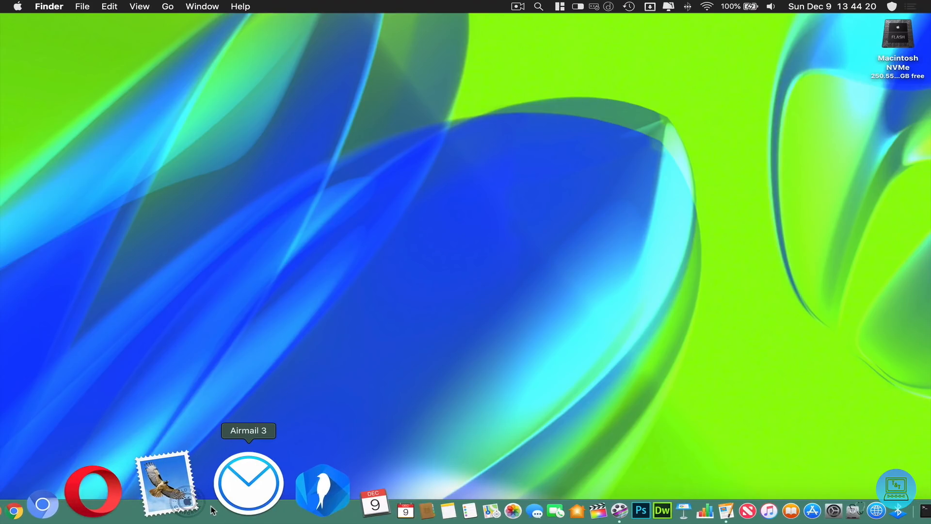
Start Airmail 3 again to test its lock.
click(594, 7)
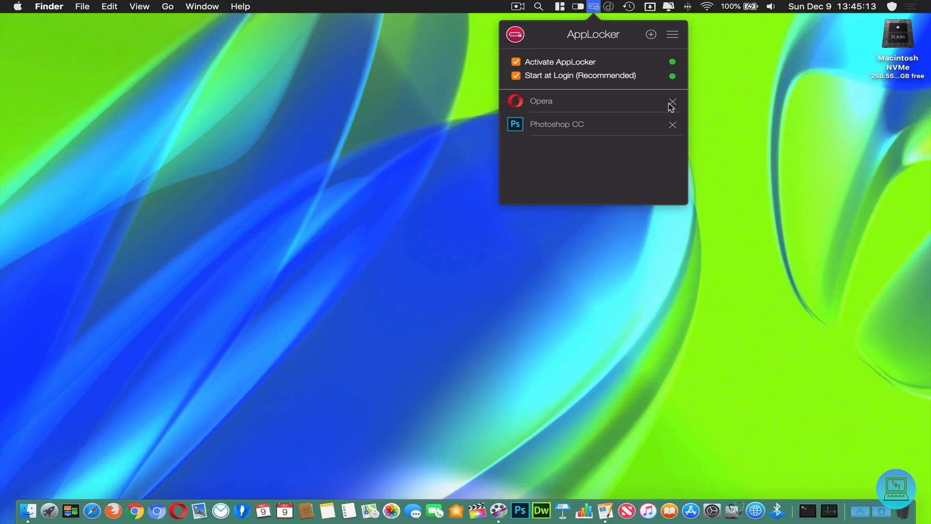
mouse_move(651, 129)
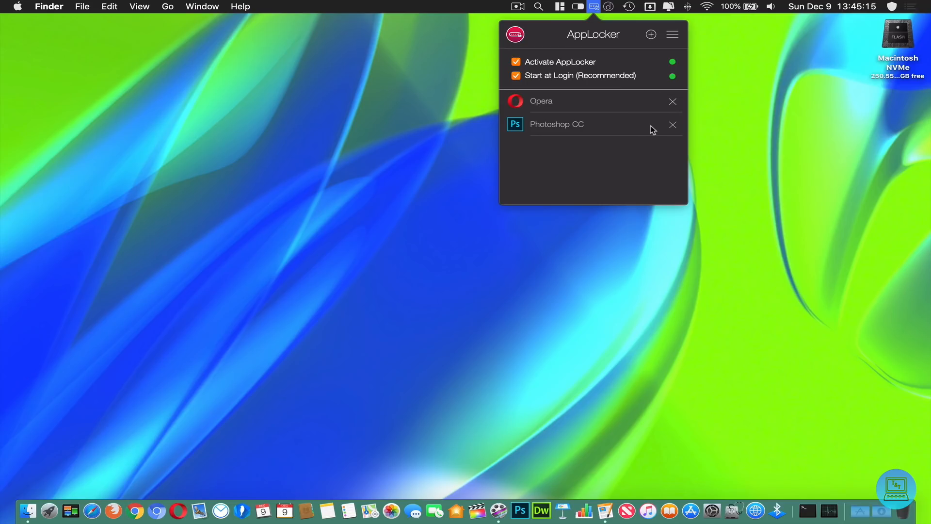
mouse_move(563, 88)
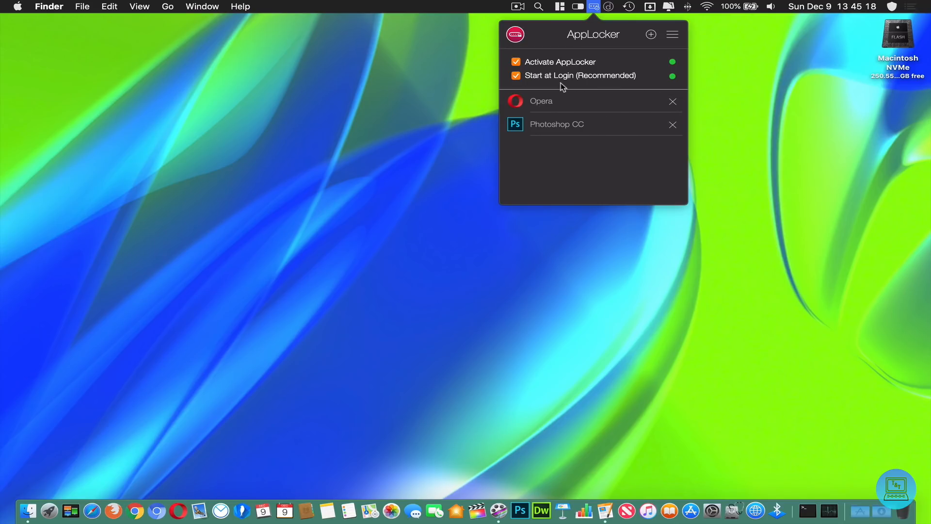
mouse_move(630, 79)
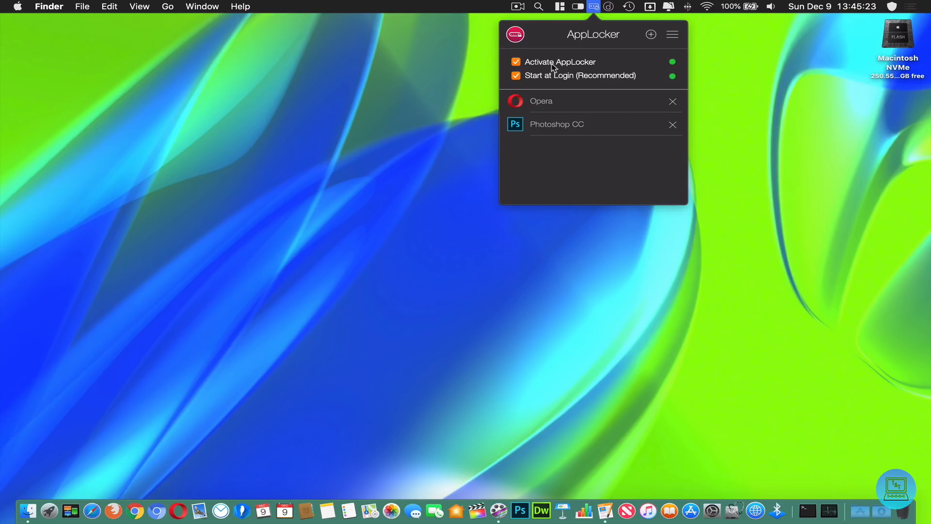
mouse_move(597, 25)
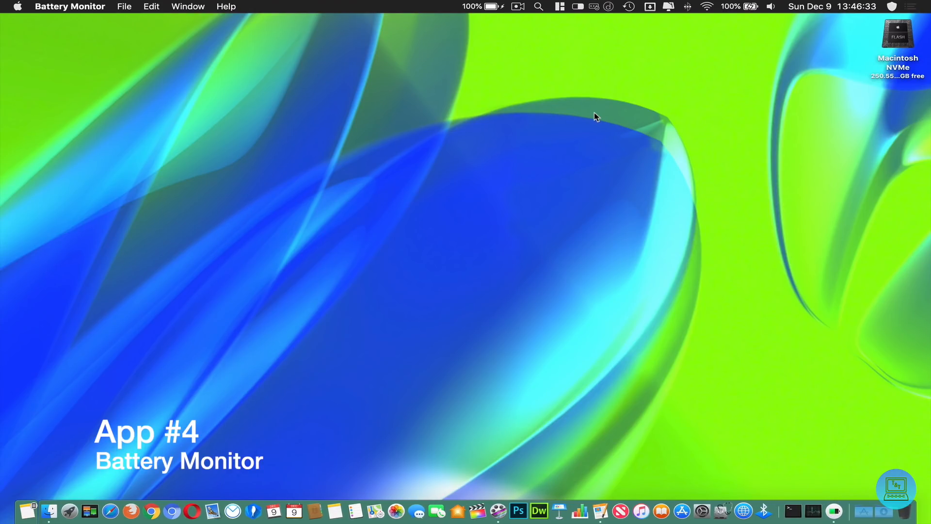
mouse_move(615, 304)
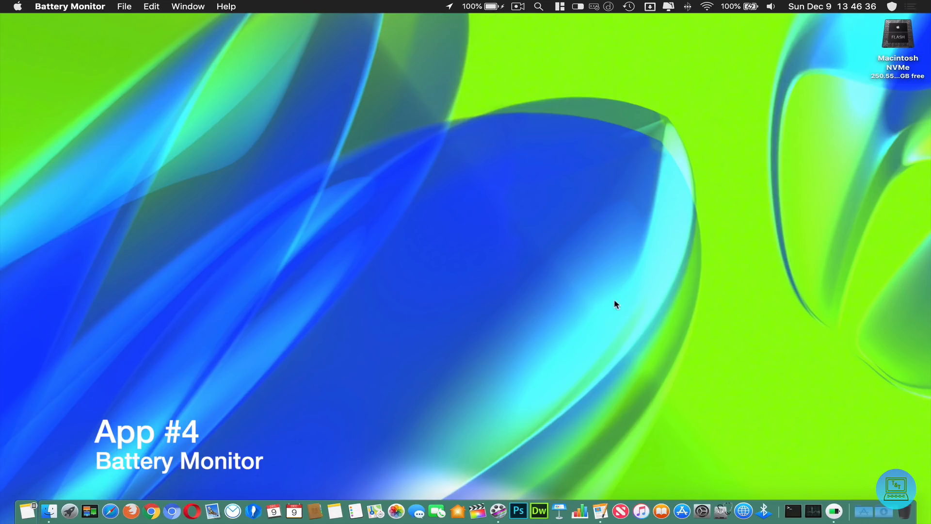
mouse_move(486, 13)
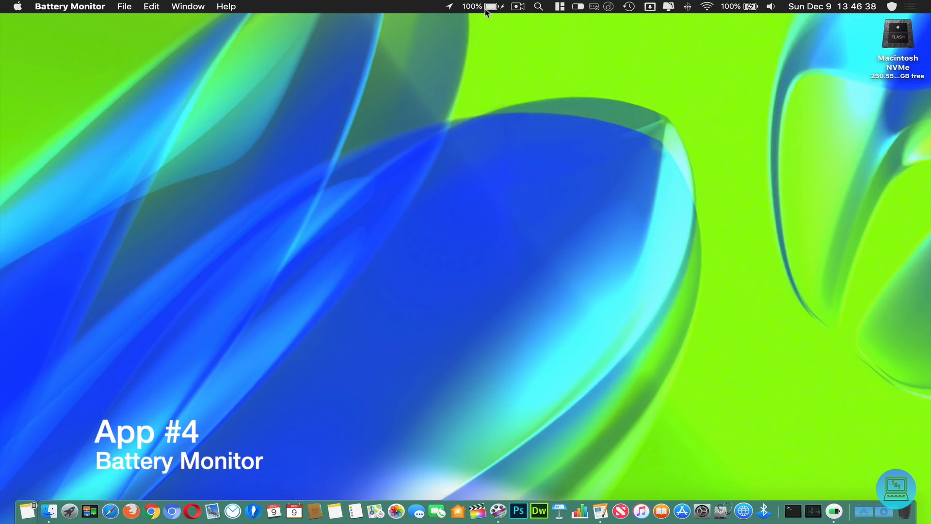
Show the Battery Monitor readout: 100% charge, 96% capacity, 126 cycles.
click(483, 6)
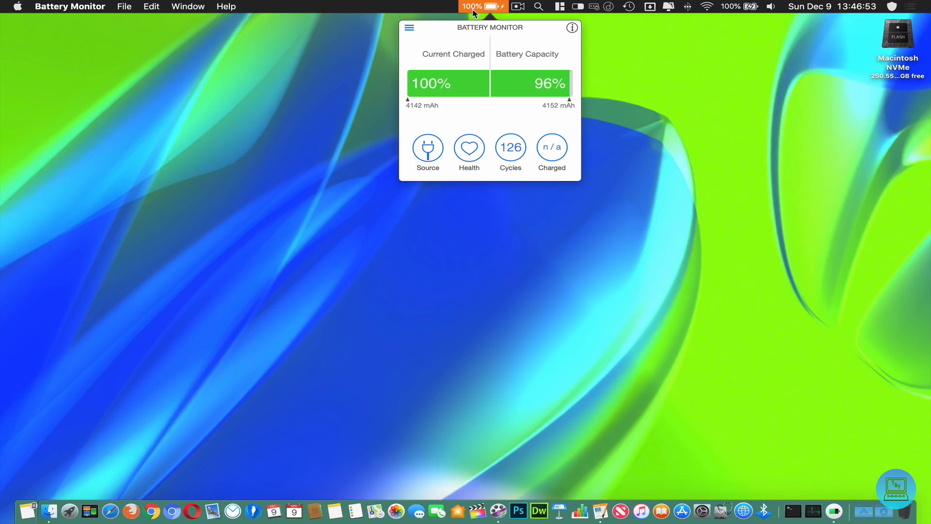
mouse_move(437, 64)
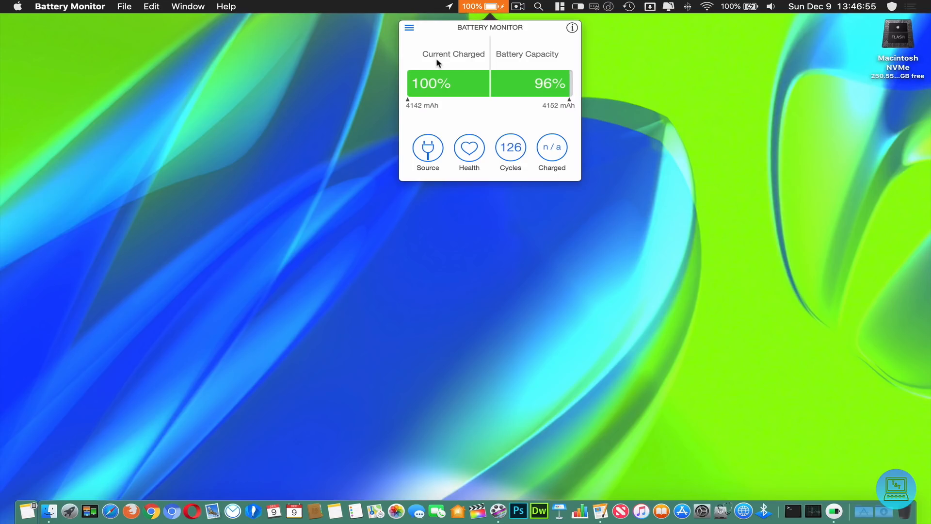
mouse_move(541, 86)
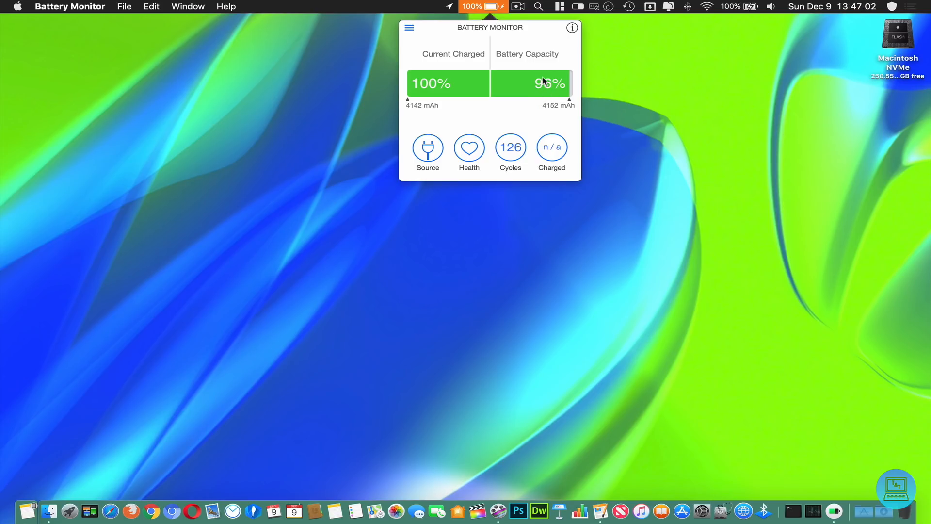
mouse_move(428, 152)
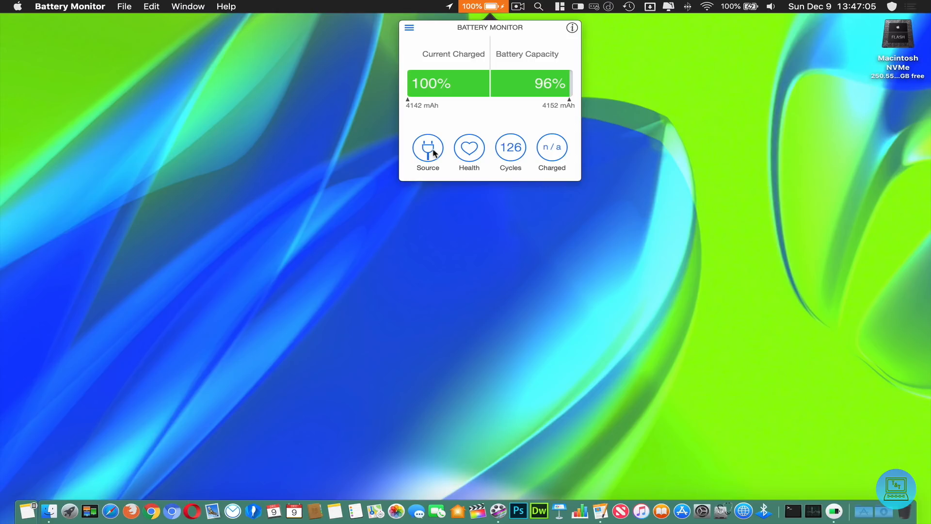
mouse_move(468, 149)
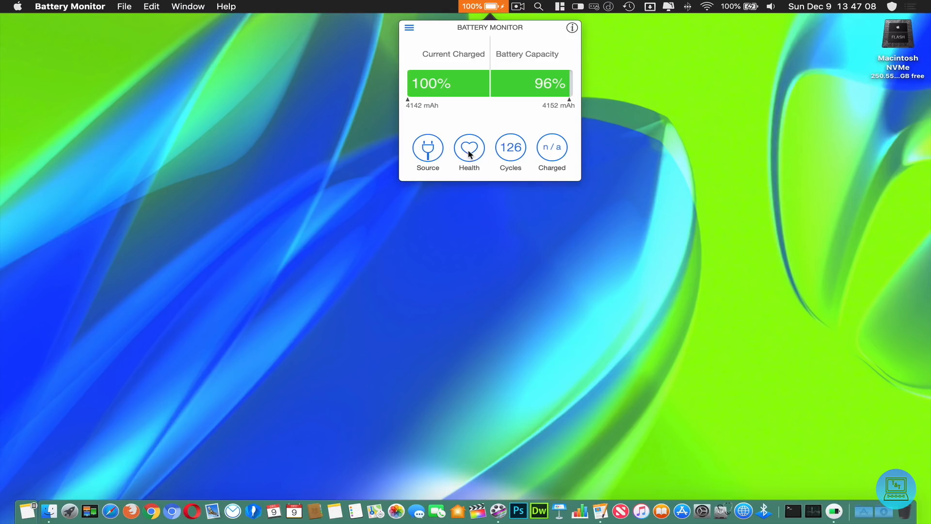
mouse_move(552, 147)
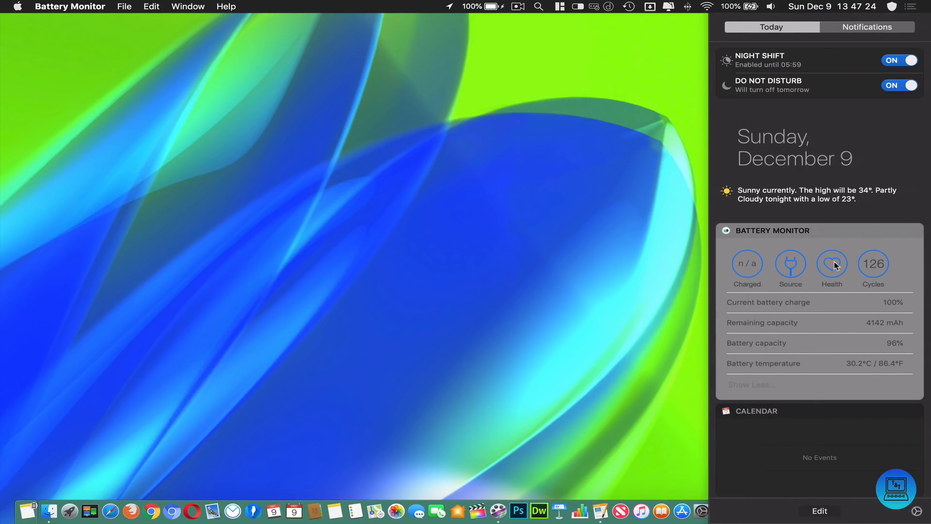
Scroll Notification Center to the Battery Monitor widget's display options.
scroll(down, 3)
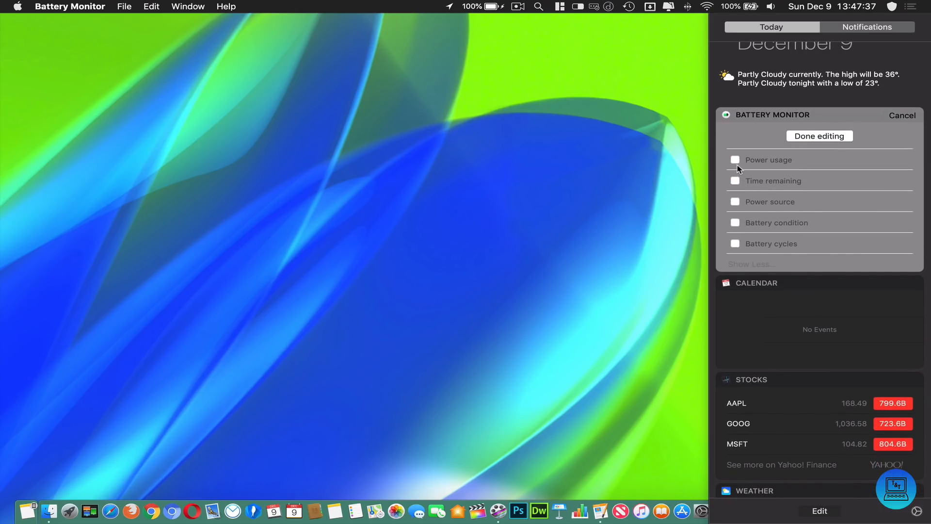
mouse_move(742, 207)
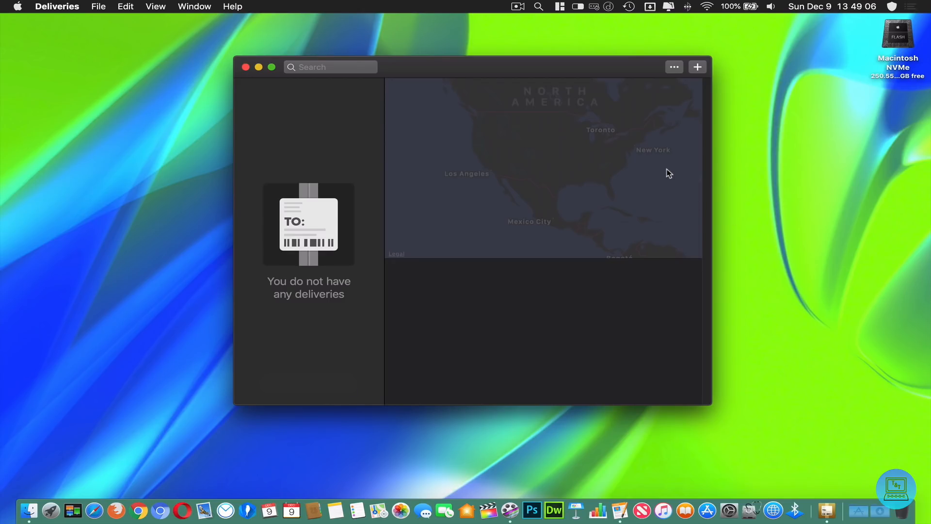
Bring up the Add Delivery sheet in the empty Deliveries window.
click(697, 67)
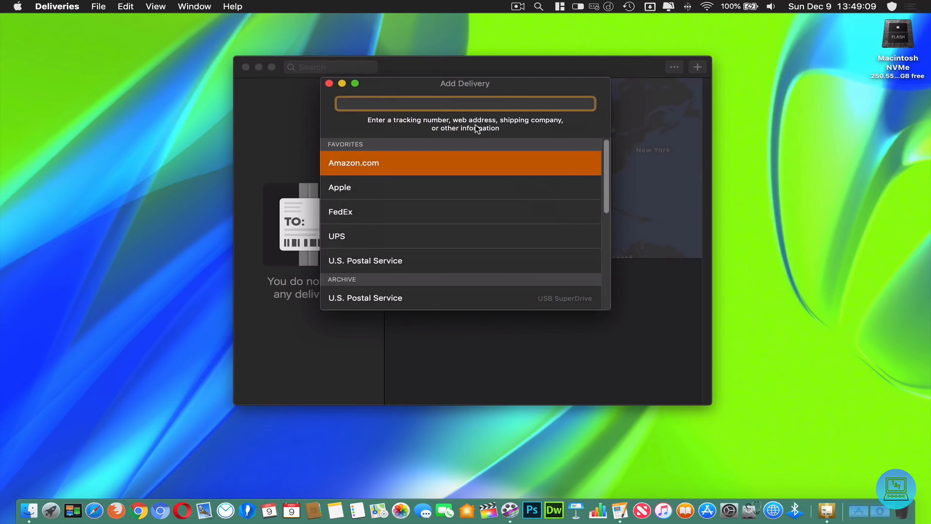
mouse_move(404, 177)
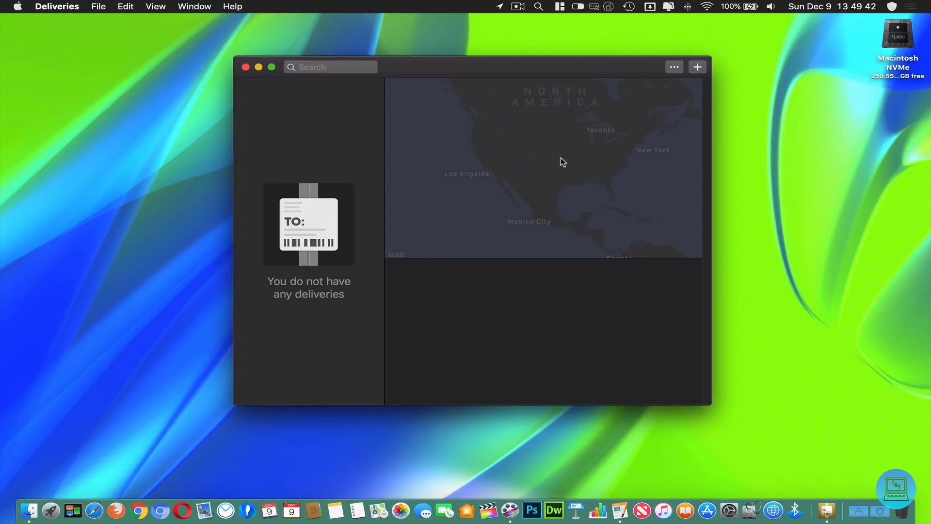
mouse_move(500, 153)
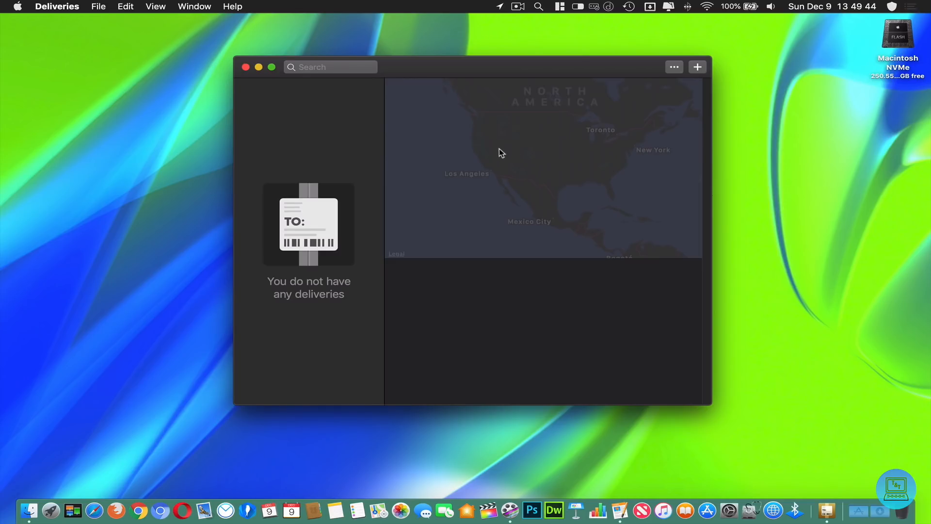
mouse_move(486, 172)
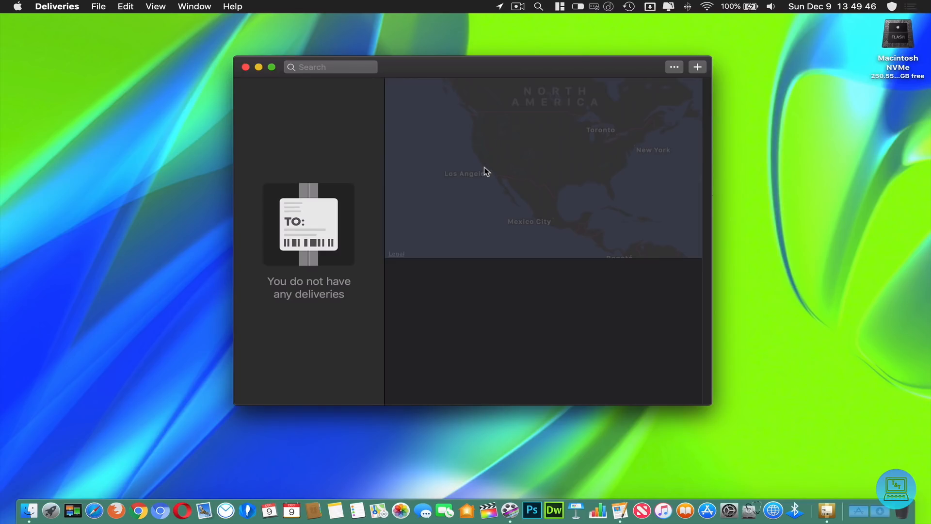
mouse_move(326, 88)
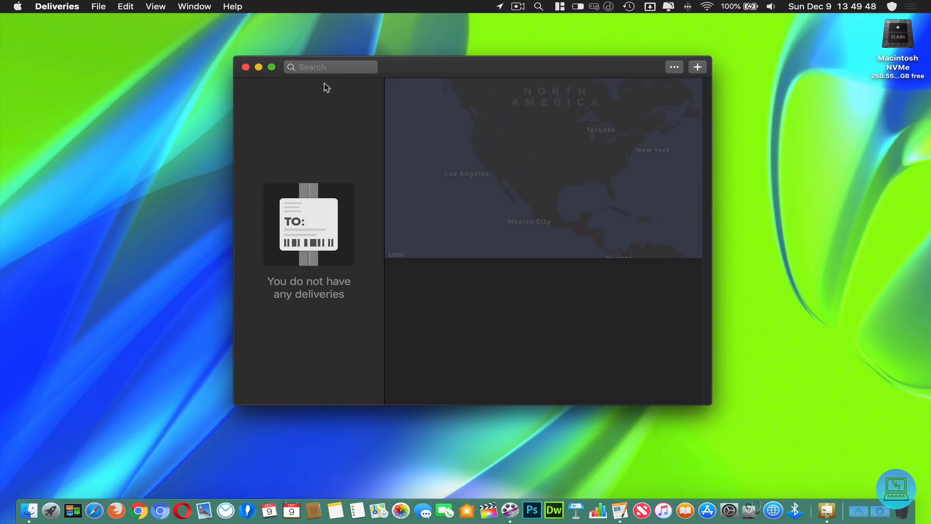
mouse_move(308, 277)
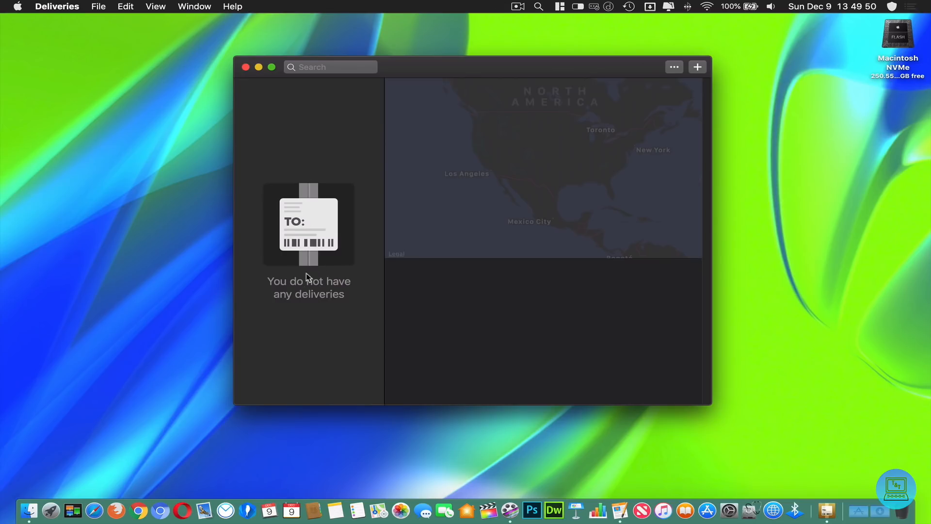
mouse_move(312, 249)
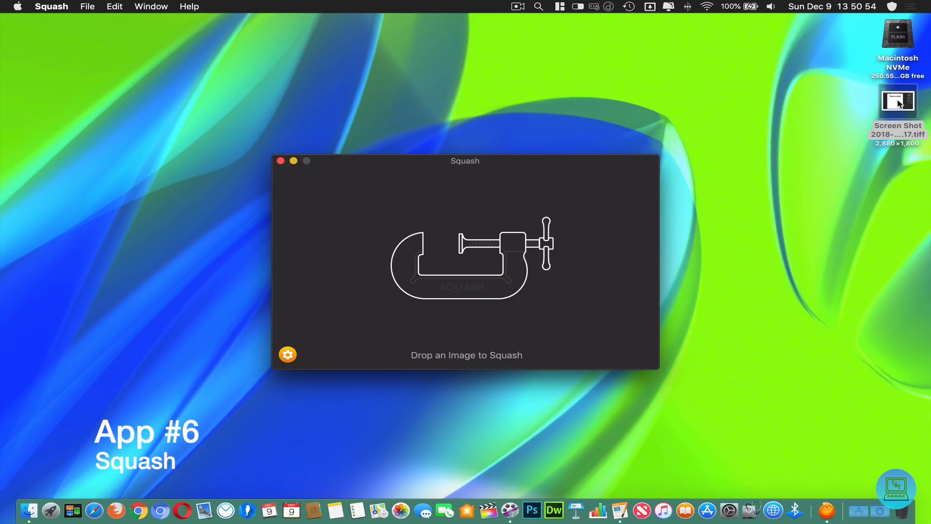
Compress the desktop TIFF screenshot into a 222 KB JPG, saving 20.5 MB.
click(899, 101)
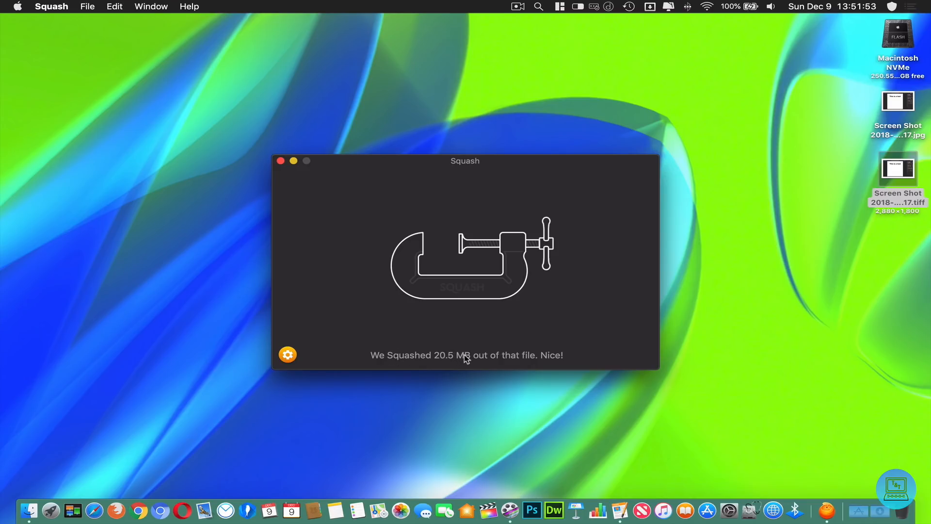
mouse_move(889, 108)
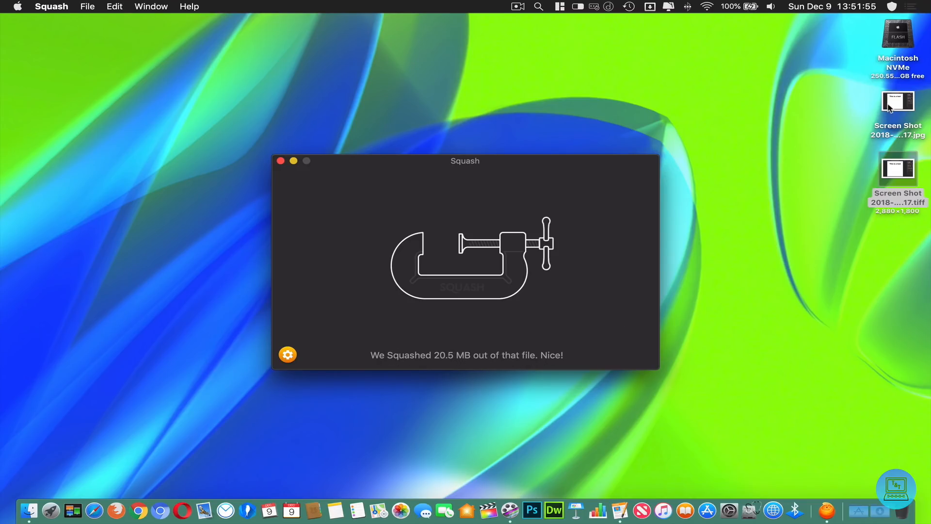
click(897, 100)
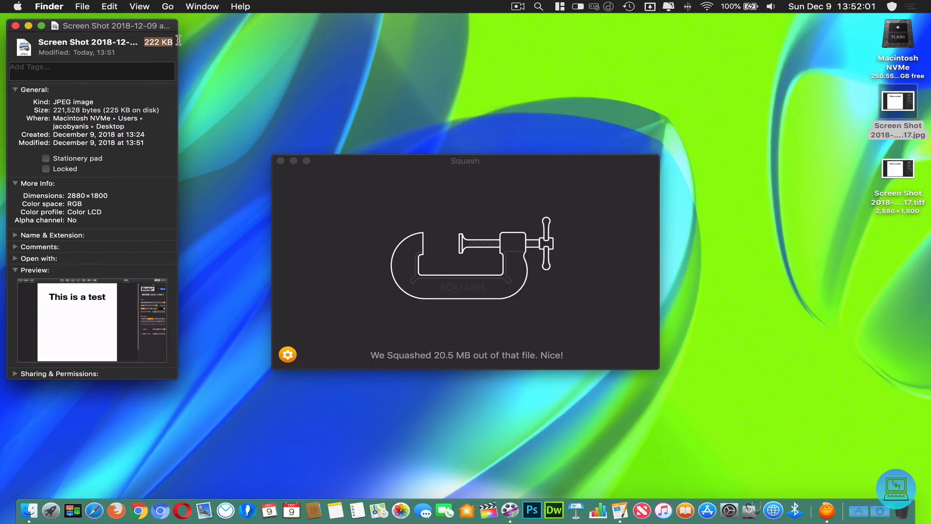
mouse_move(41, 35)
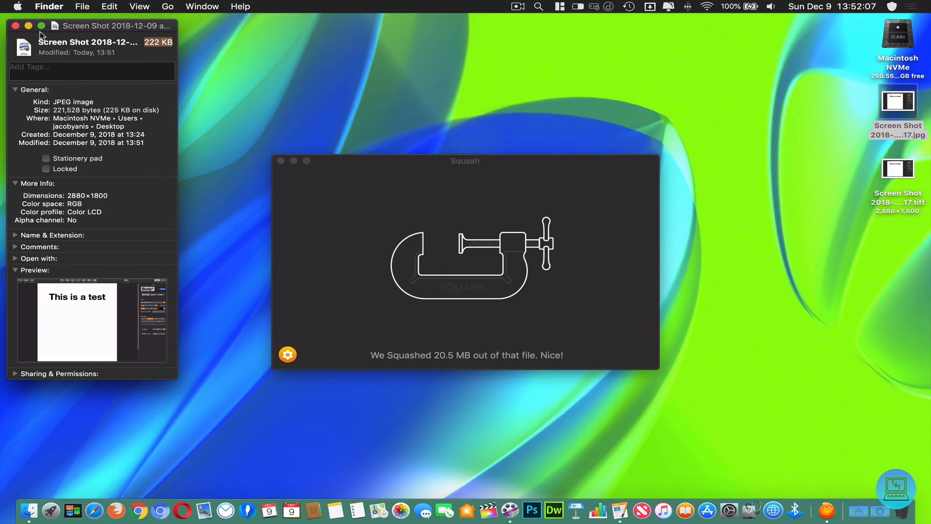
Check the compressed screenshot's Finder details, confirming the JPEG is 222 KB.
click(15, 25)
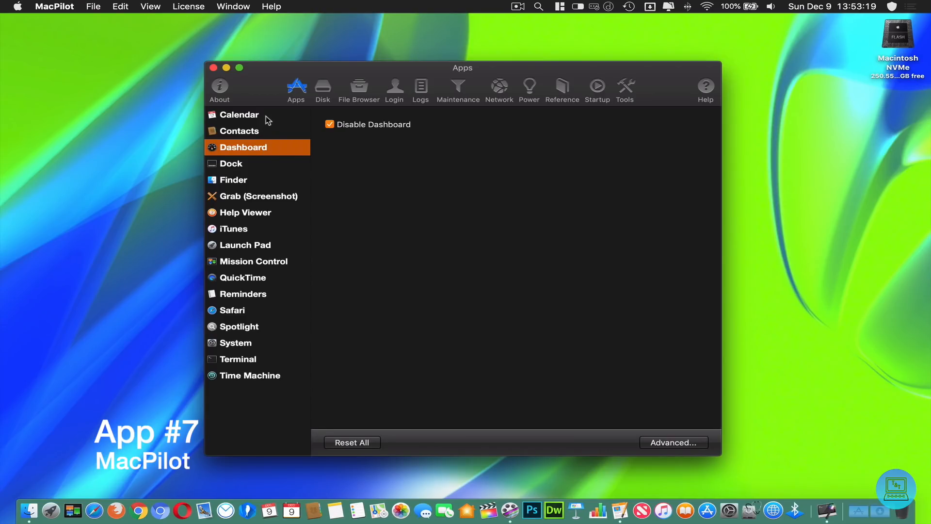
Set the Grab (Screenshot) file format to JPG in the Apps settings.
click(257, 196)
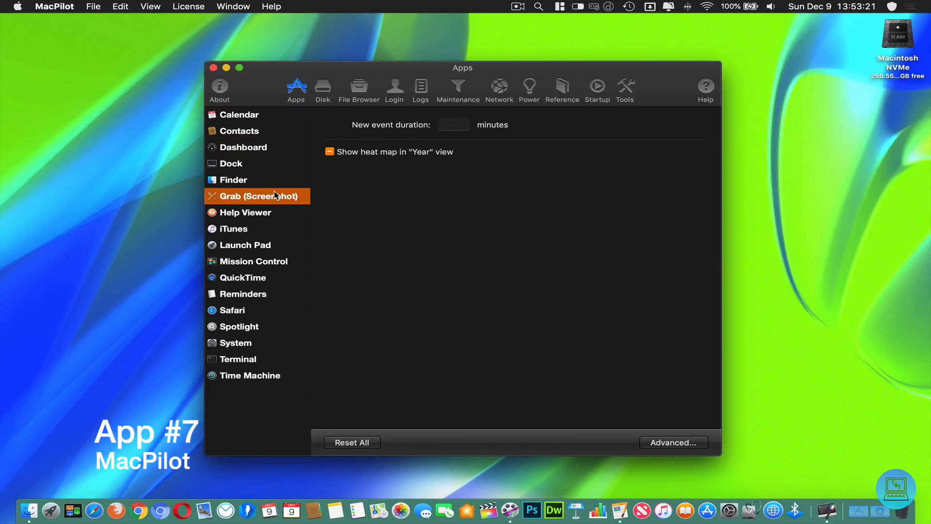
click(254, 196)
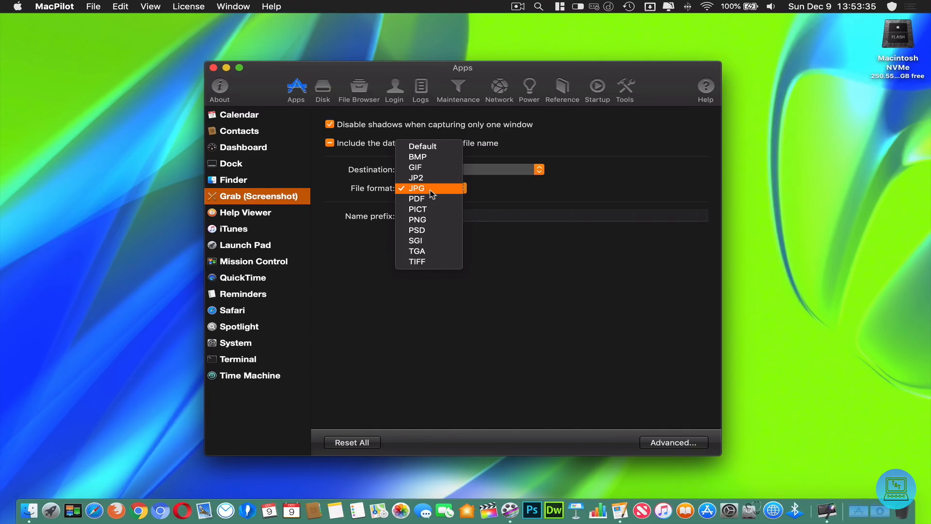
click(416, 188)
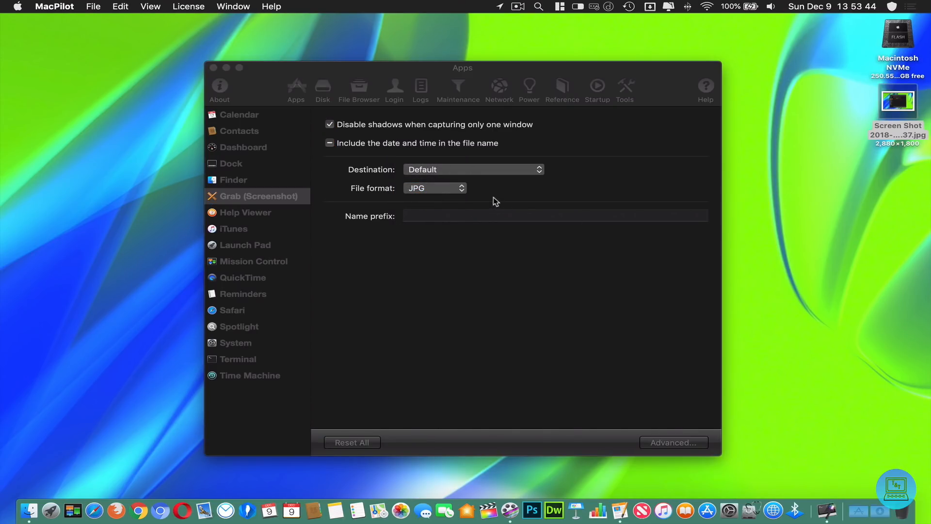
click(435, 188)
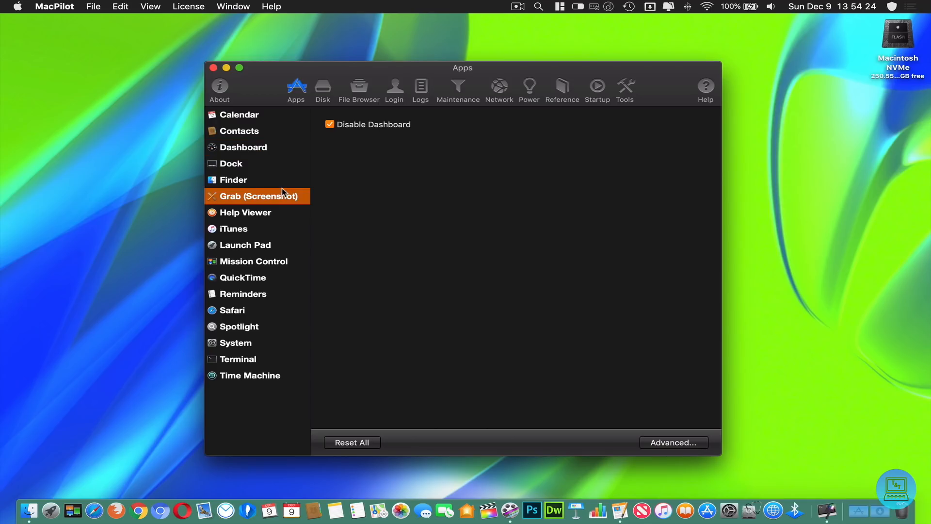
Look over the Launch Pad and Dashboard tweaks, with Disable Dashboard checked.
click(244, 244)
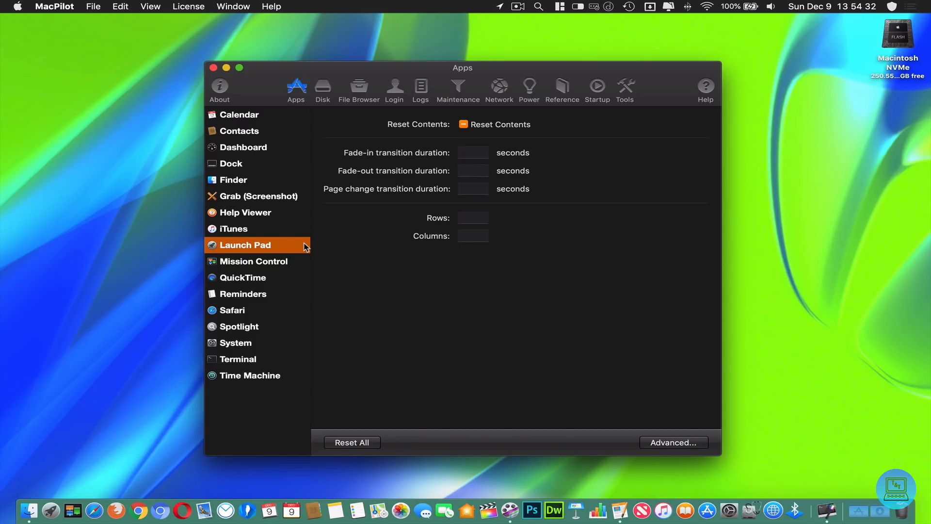
click(242, 146)
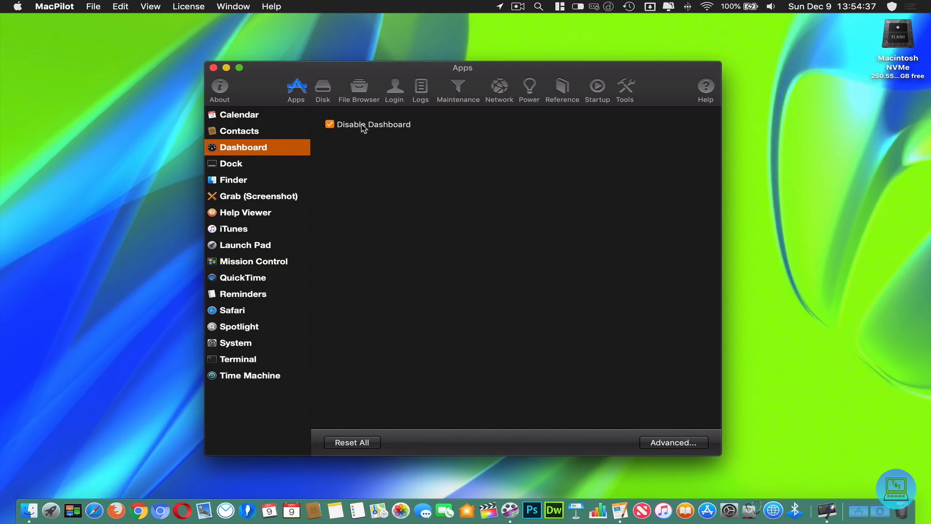
mouse_move(368, 147)
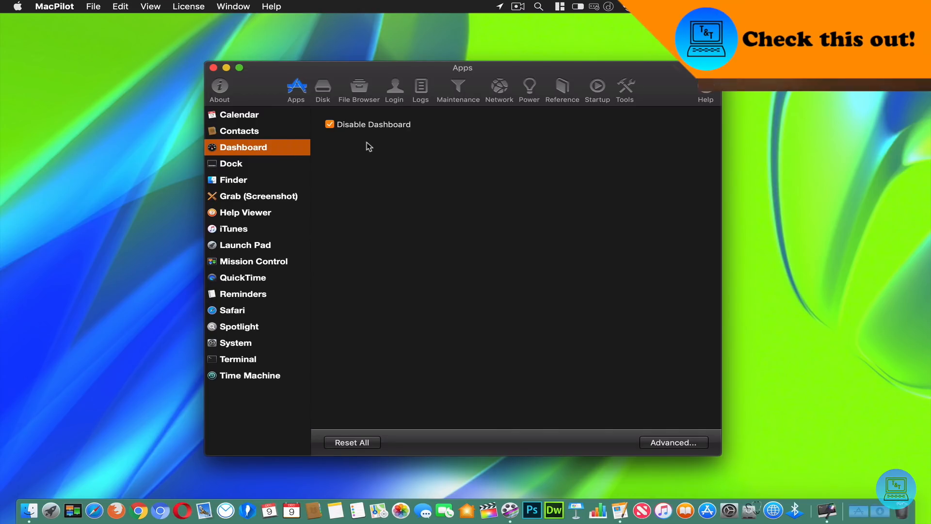
Review the Grab (Screenshot) options, then bring up the Calendar tweaks with event duration and heat map.
click(258, 196)
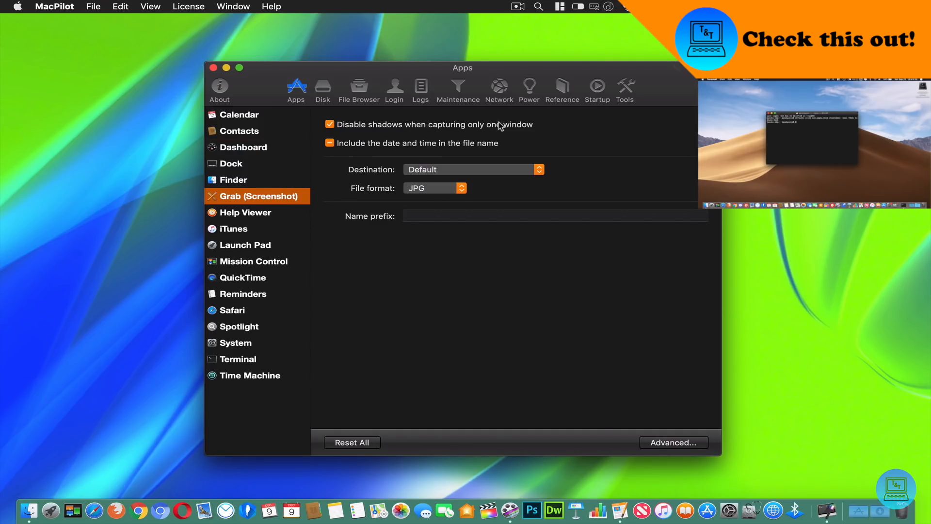
mouse_move(474, 152)
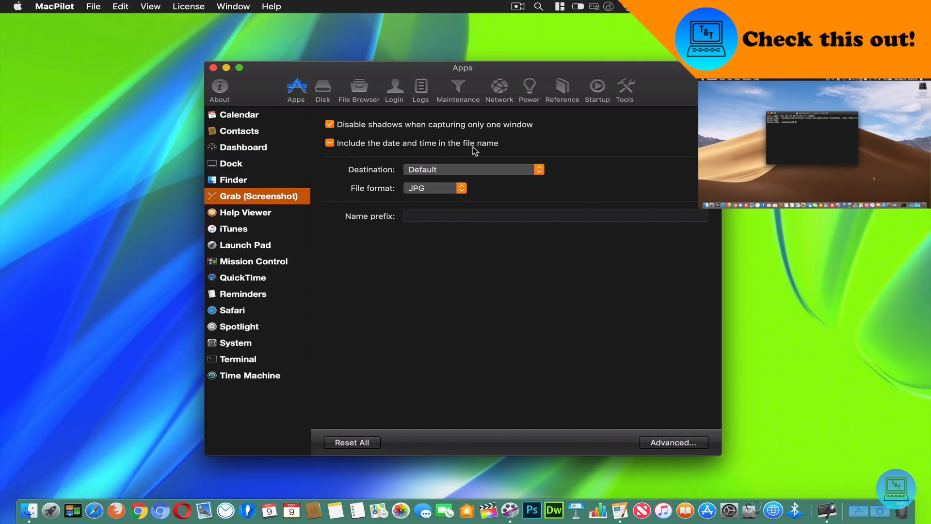
click(239, 115)
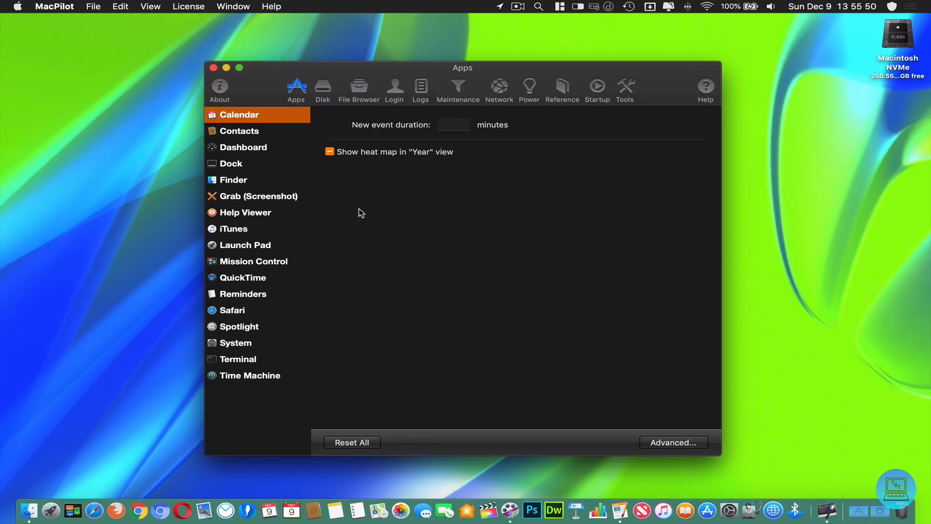
mouse_move(359, 91)
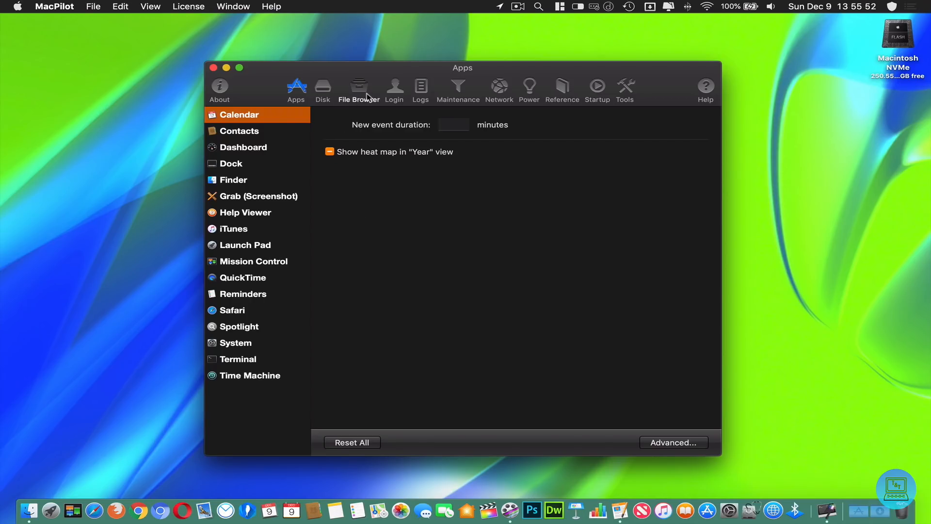
click(358, 89)
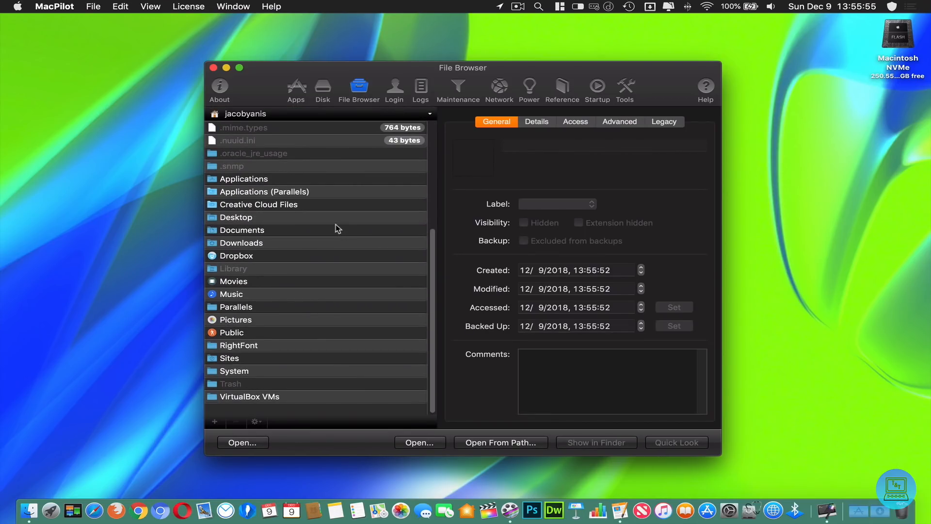
click(296, 89)
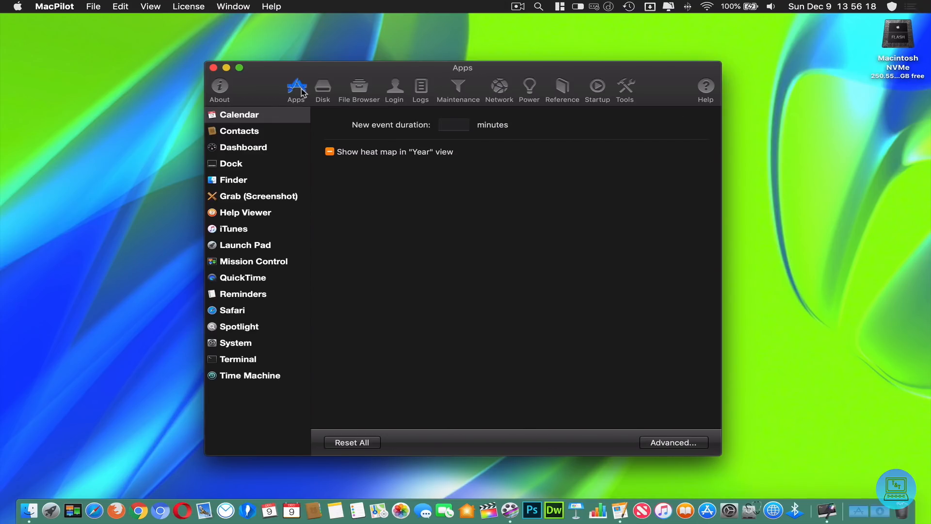
mouse_move(270, 223)
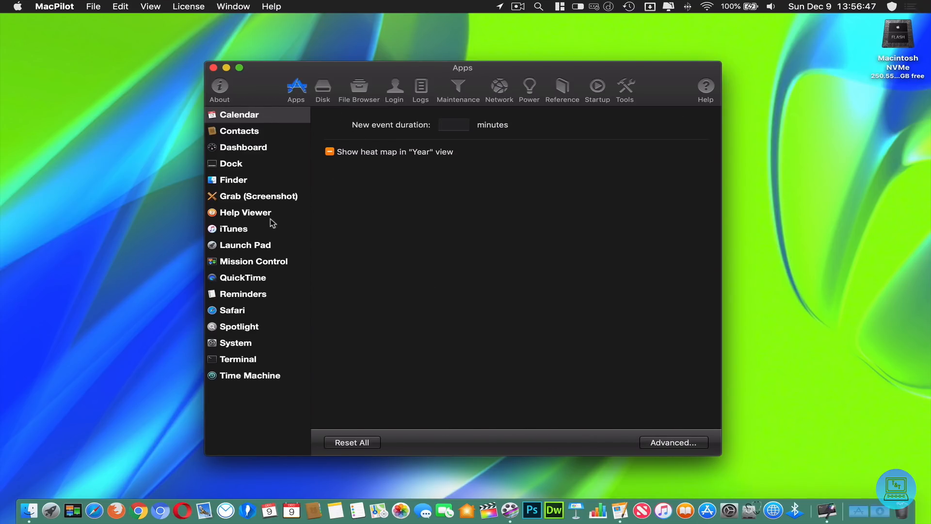
mouse_move(258, 283)
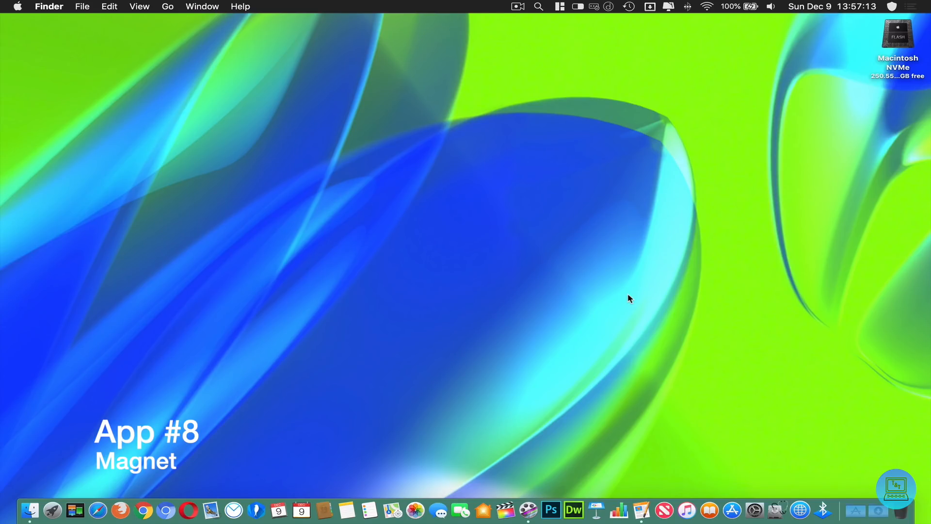
mouse_move(512, 85)
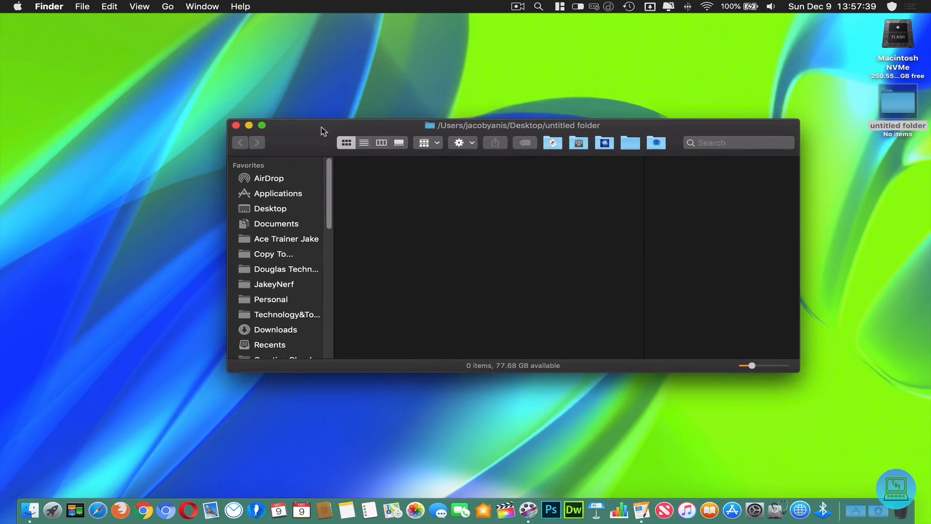
Open the empty untitled folder window and try snapping it to the right screen half.
click(261, 125)
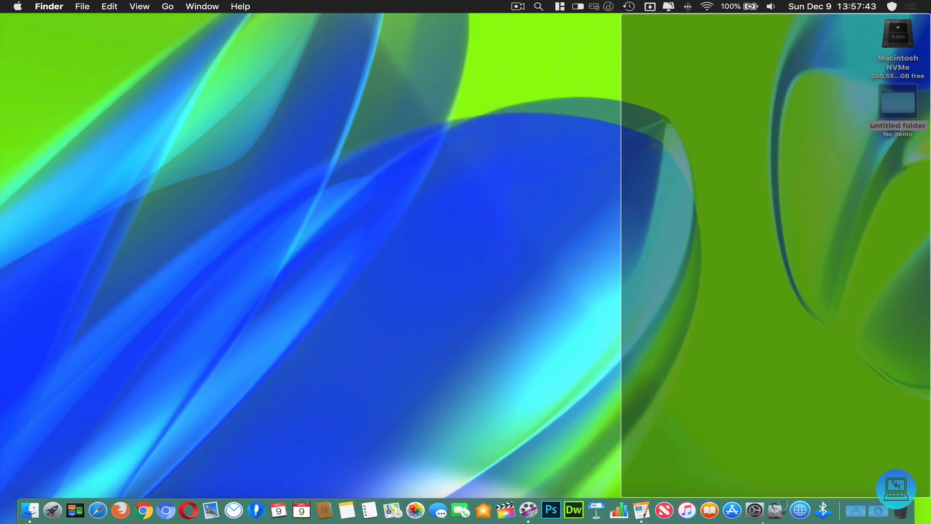
double_click(897, 101)
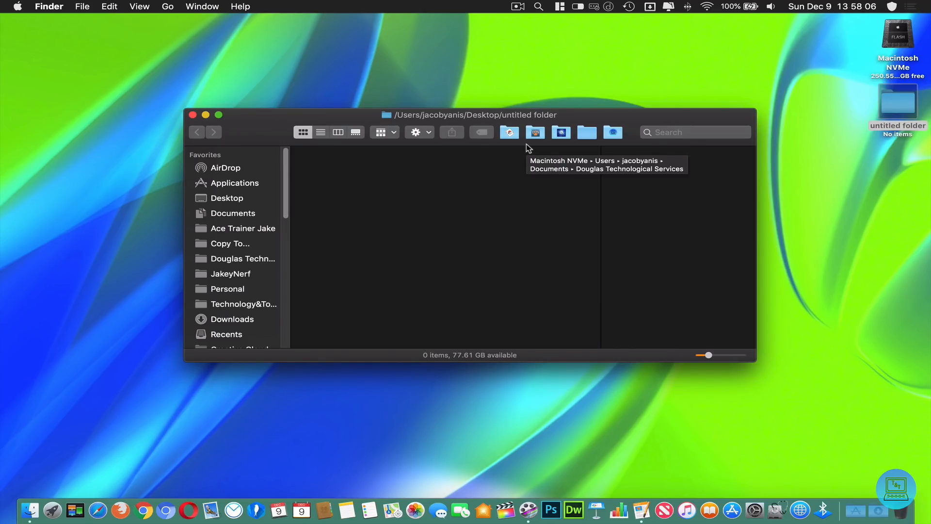
Snap the untitled folder window to the left half beside Technology&Toys on the right.
click(559, 7)
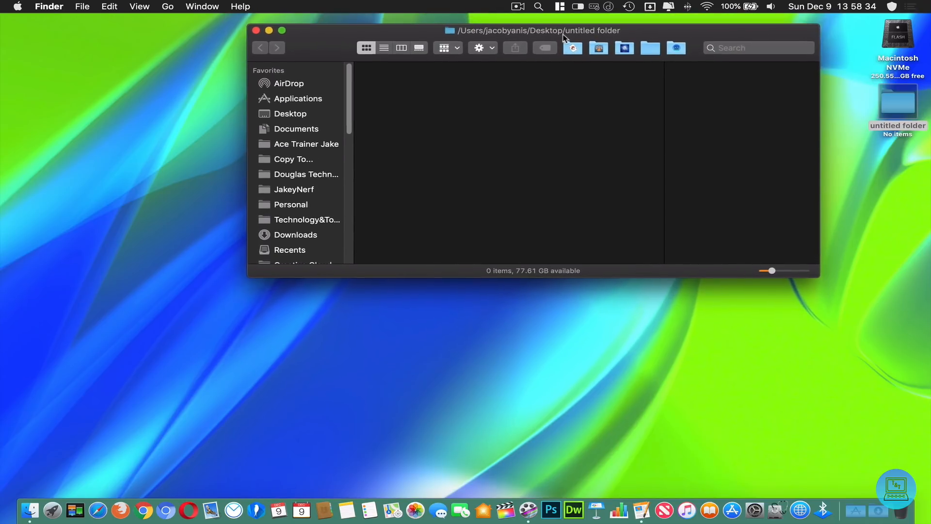
click(559, 6)
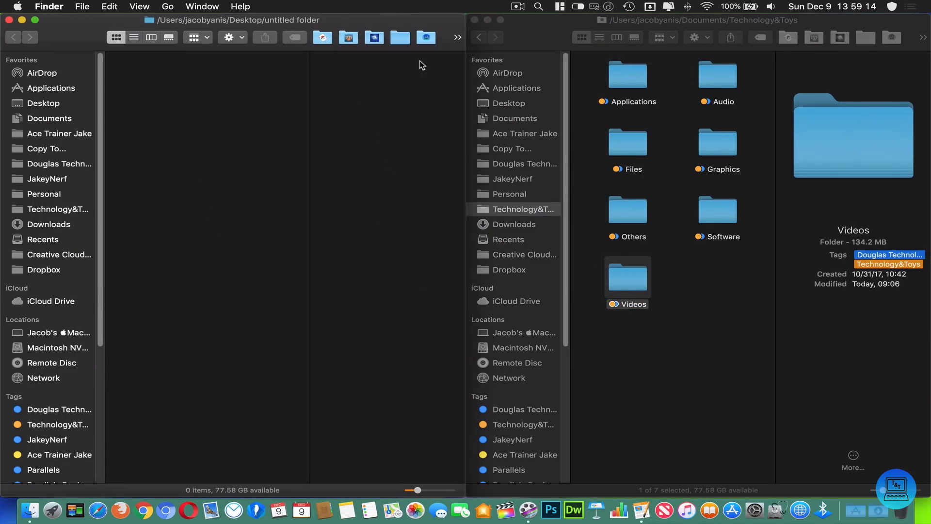
mouse_move(615, 220)
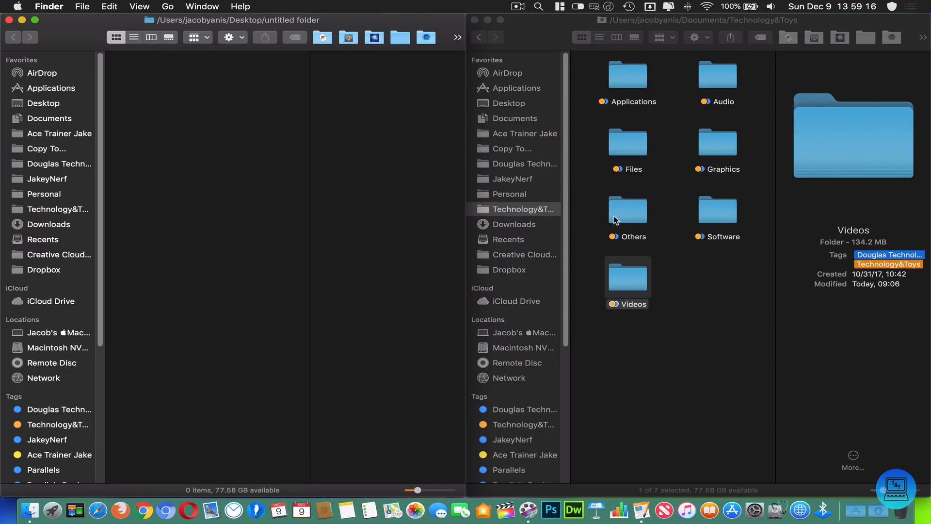
mouse_move(586, 200)
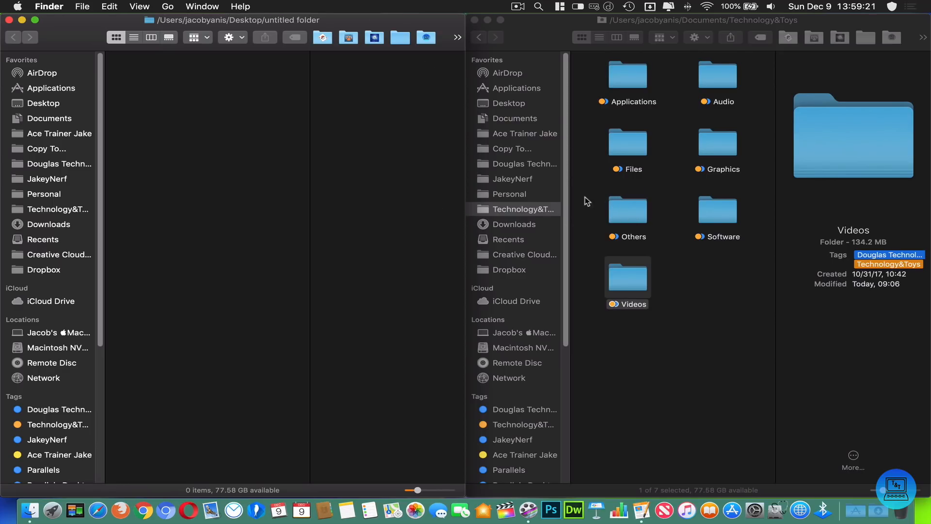
mouse_move(475, 185)
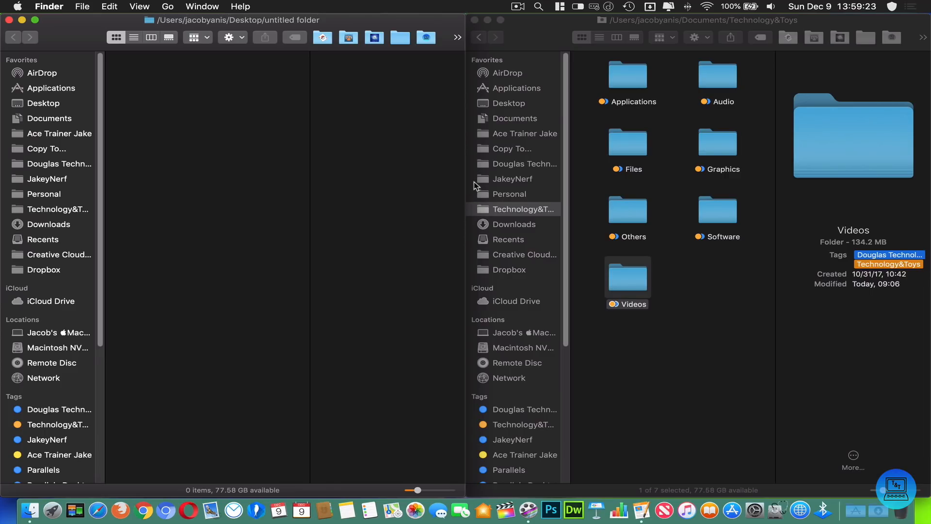